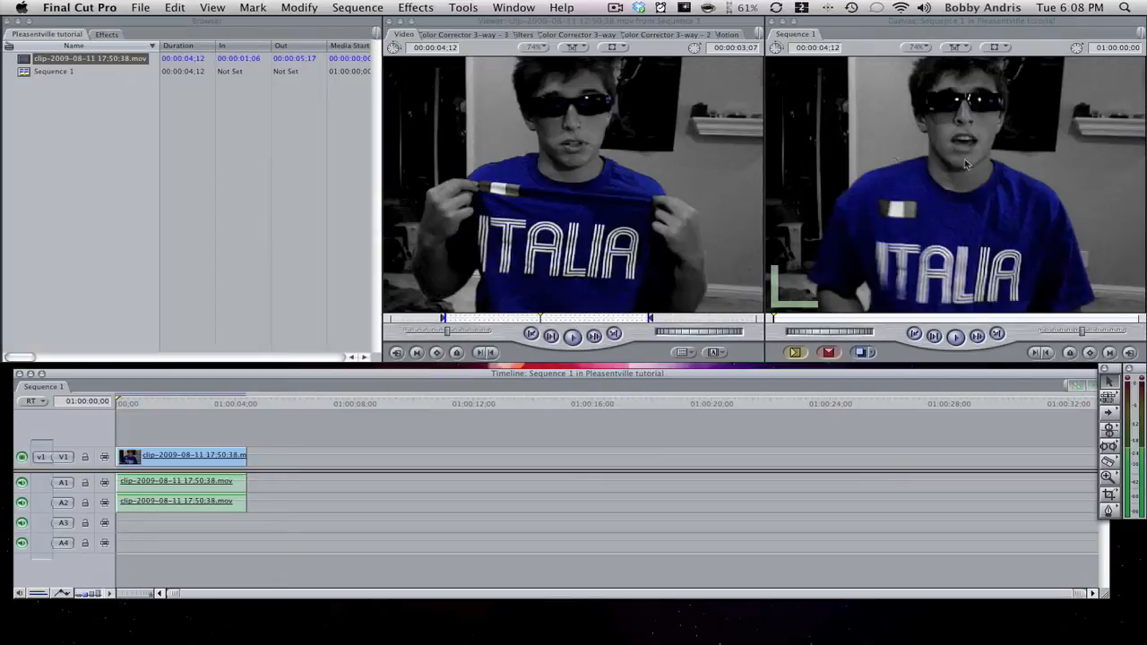
mouse_move(792, 172)
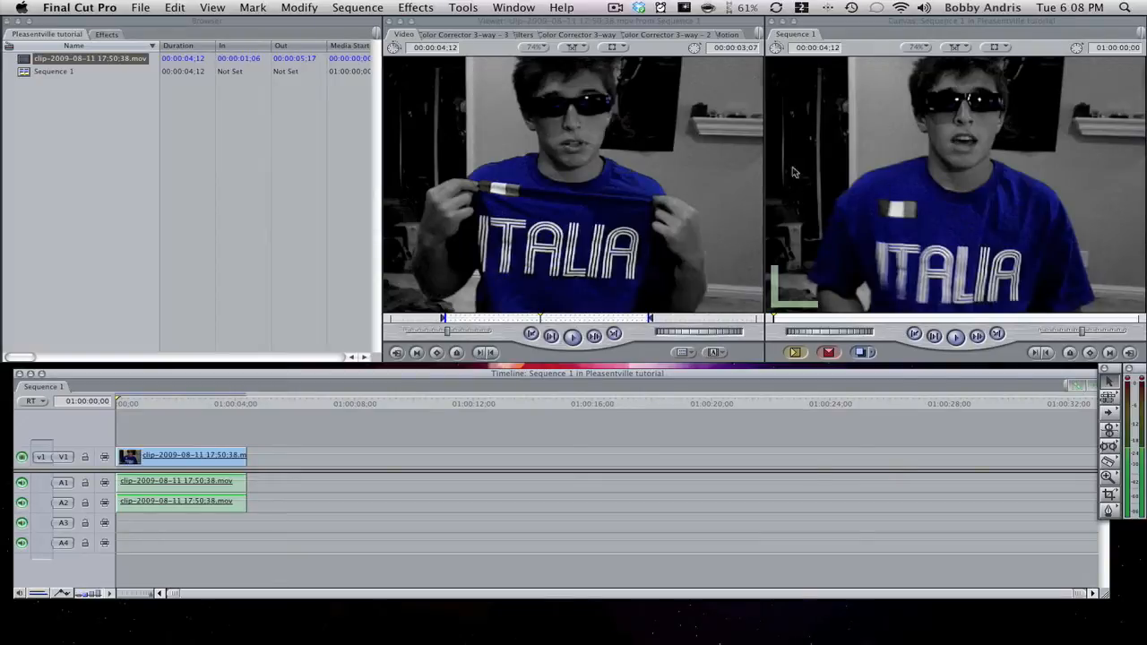
mouse_move(1050, 186)
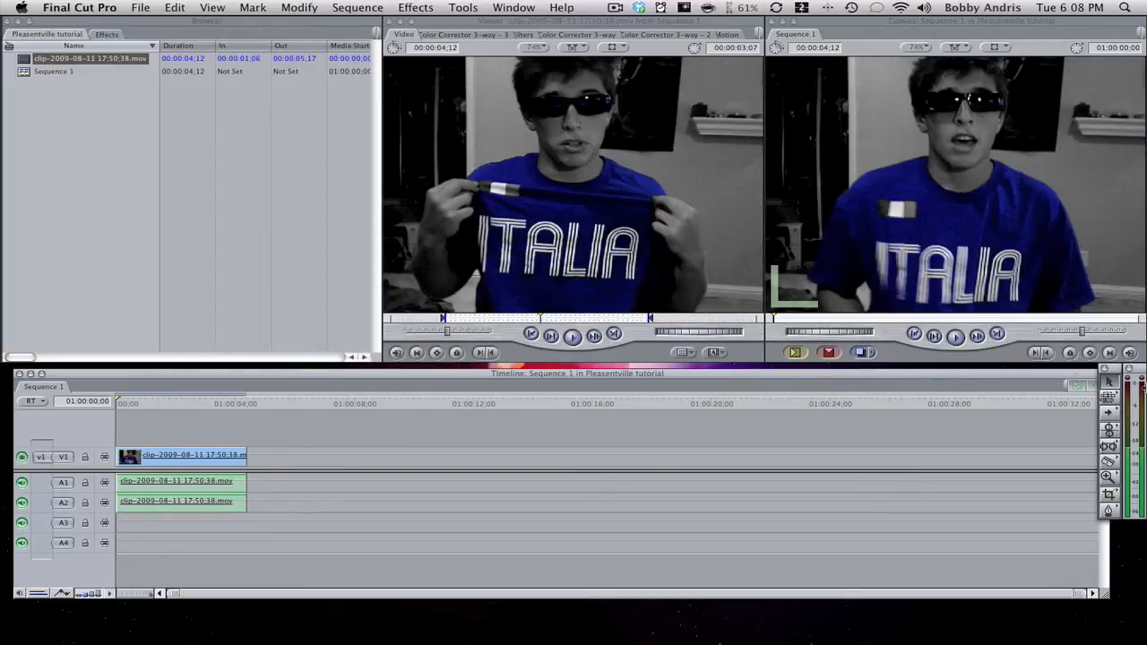
mouse_move(957, 335)
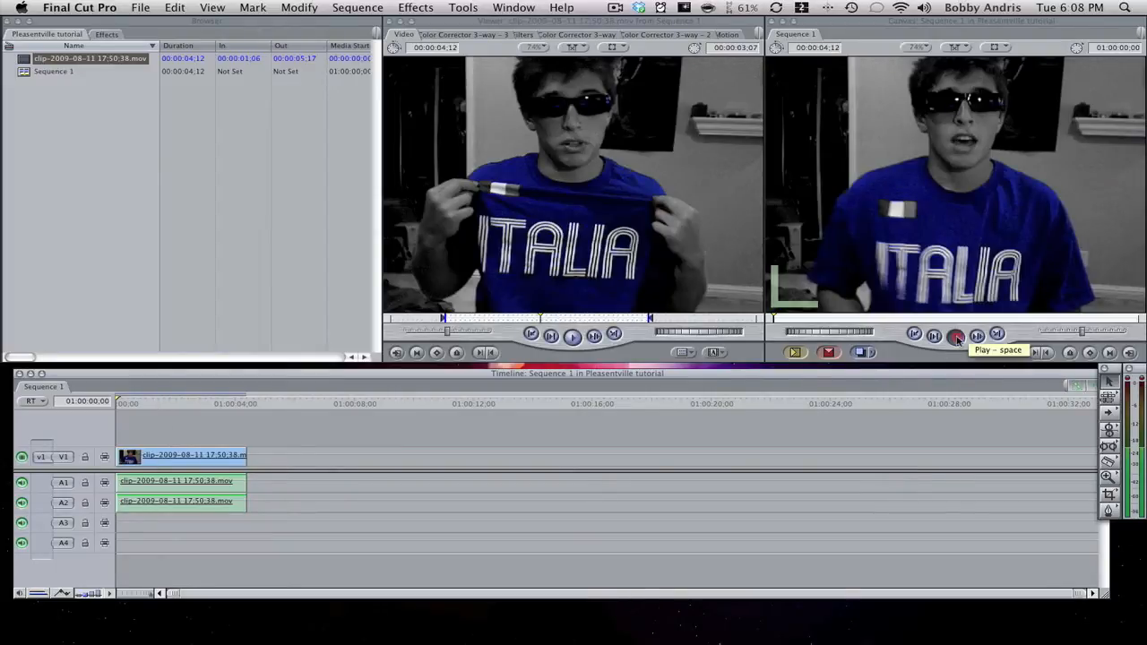
Preview the finished effect, switch to an empty sequence and load the raw full-colour webcam clip.
click(953, 335)
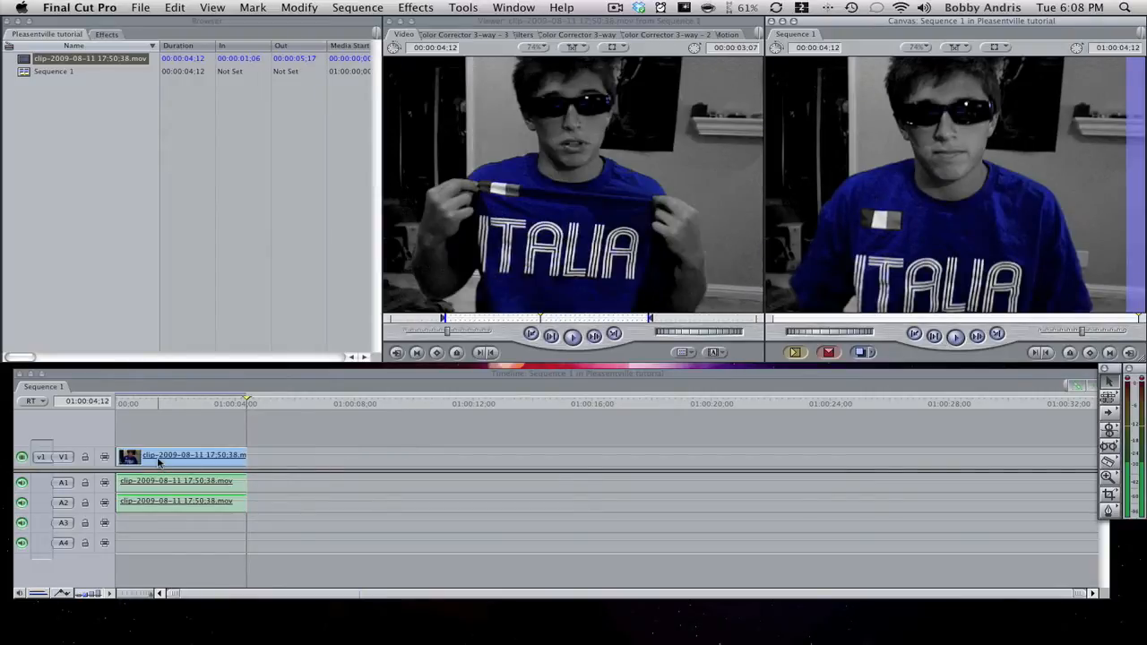
click(183, 455)
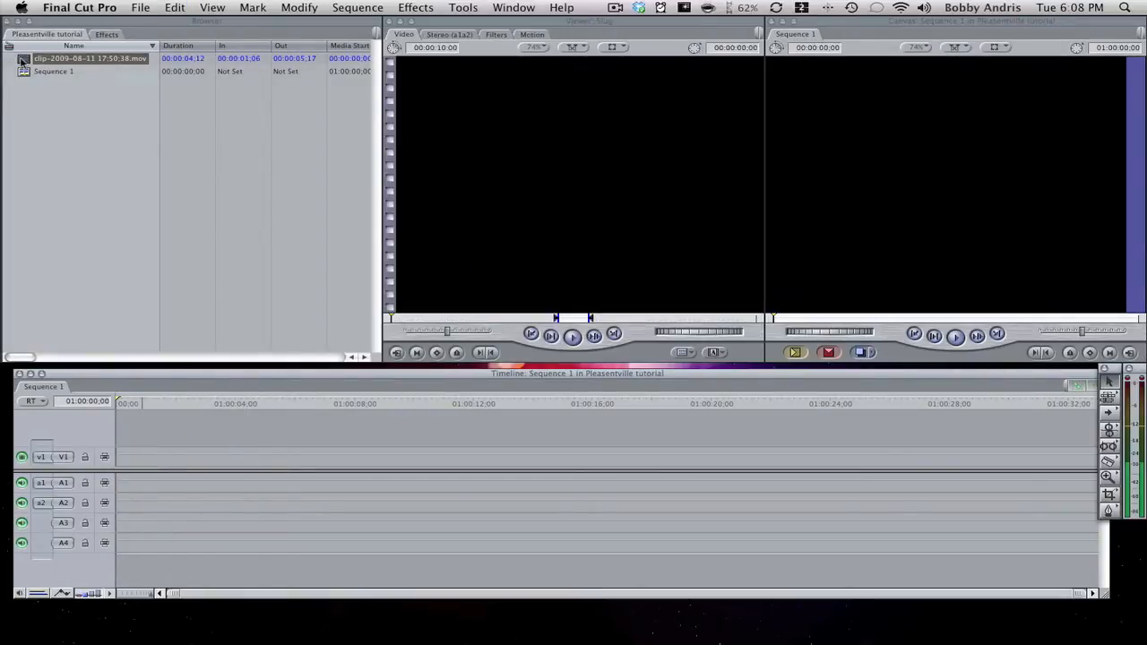
double_click(90, 58)
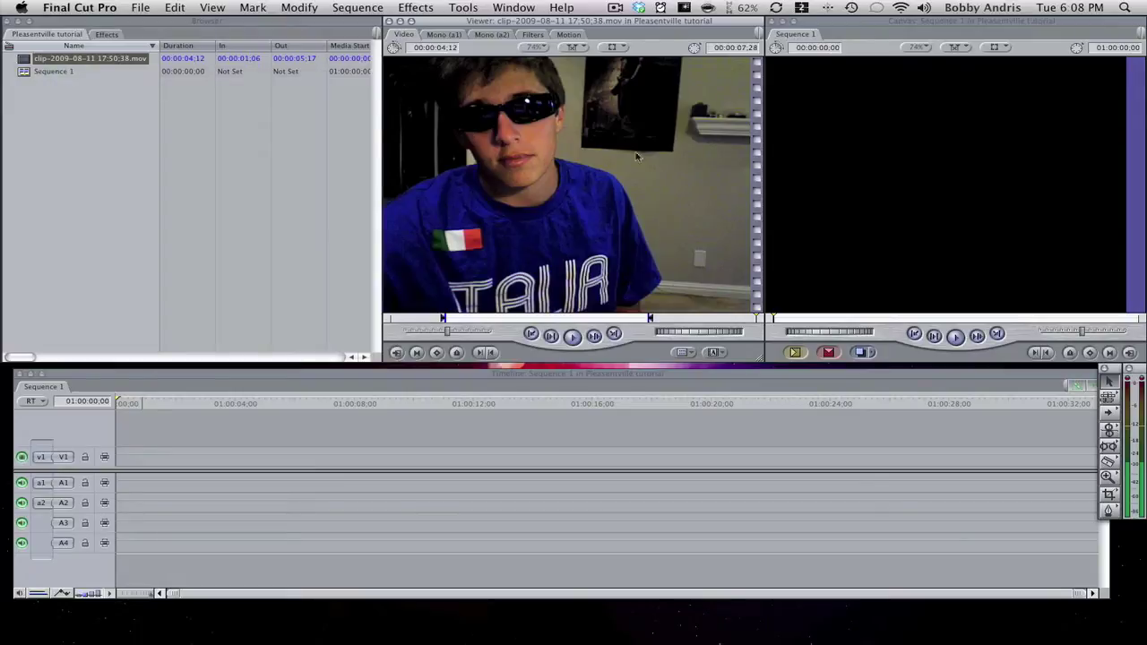
mouse_move(491, 283)
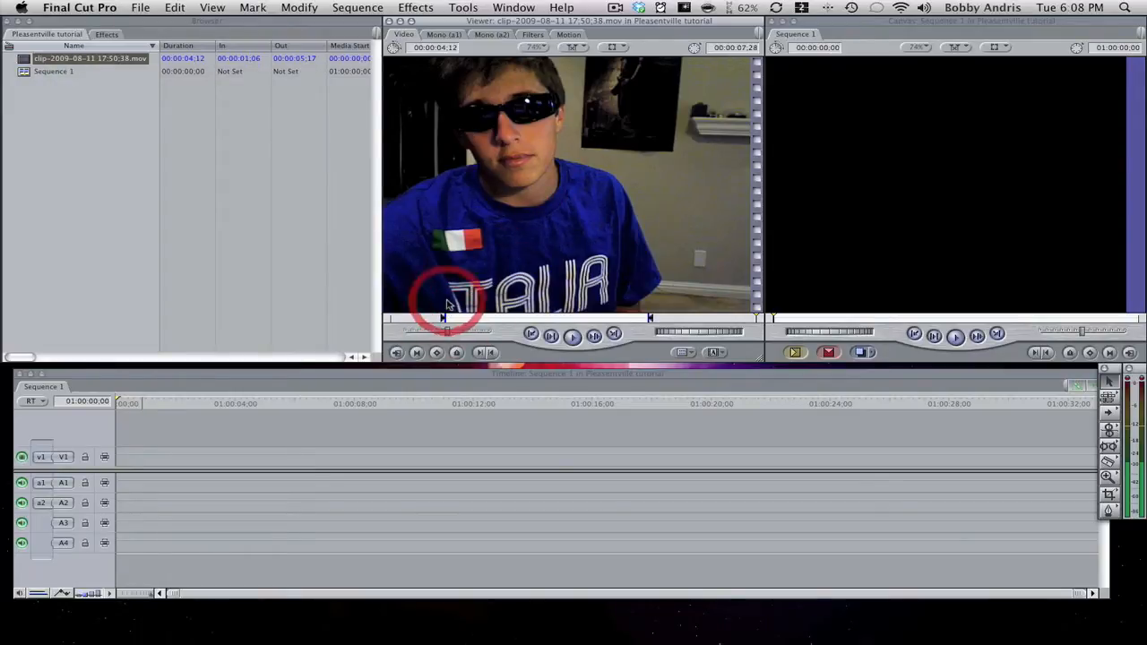
Play the raw webcam clip in the Viewer briefly, then stop playback.
click(571, 334)
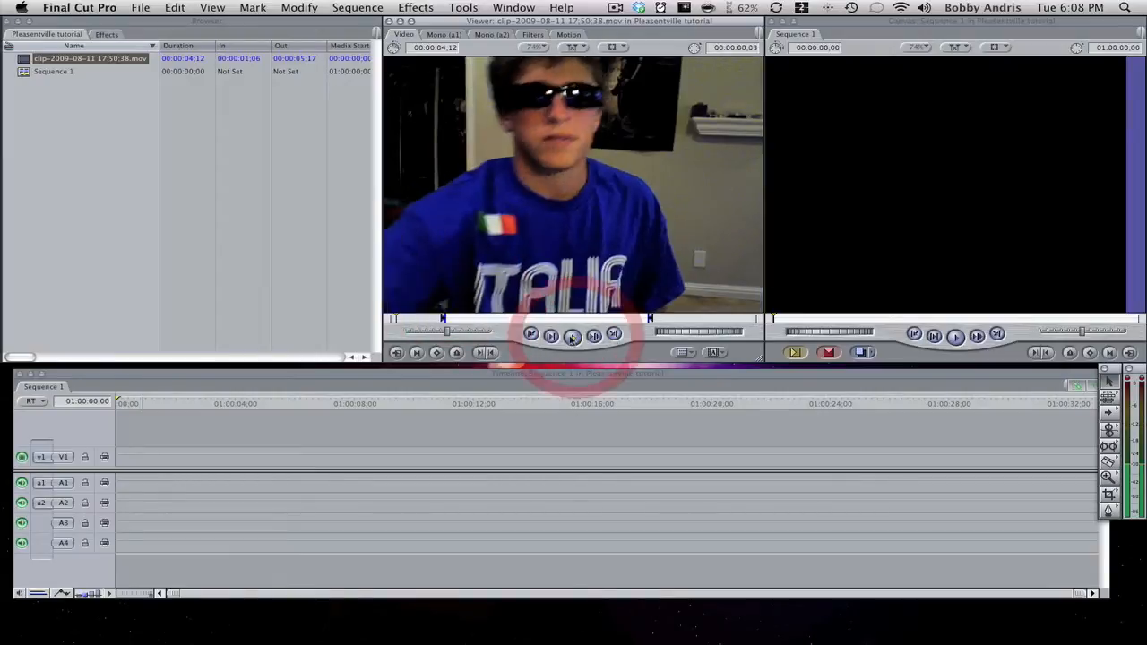
click(573, 335)
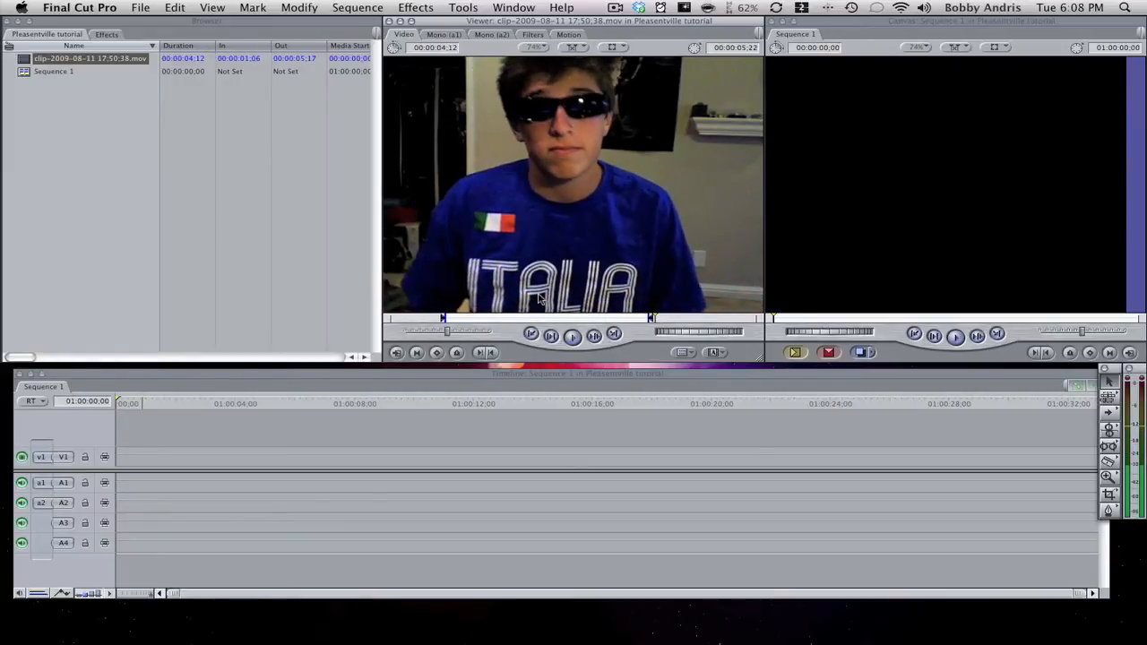
mouse_move(523, 242)
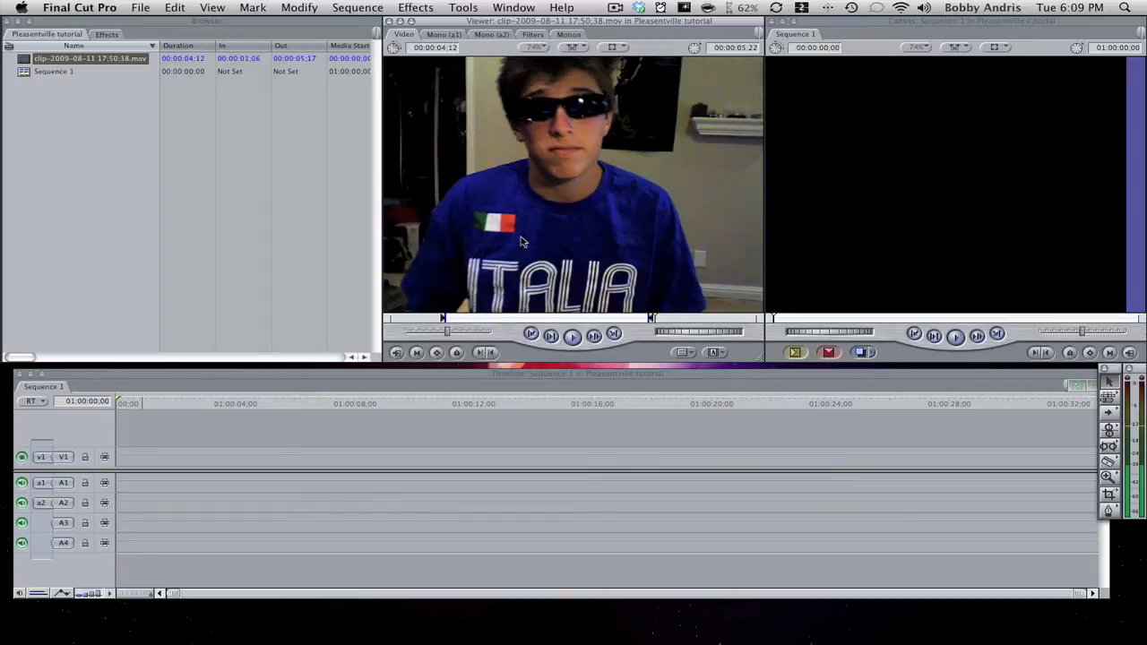
mouse_move(581, 195)
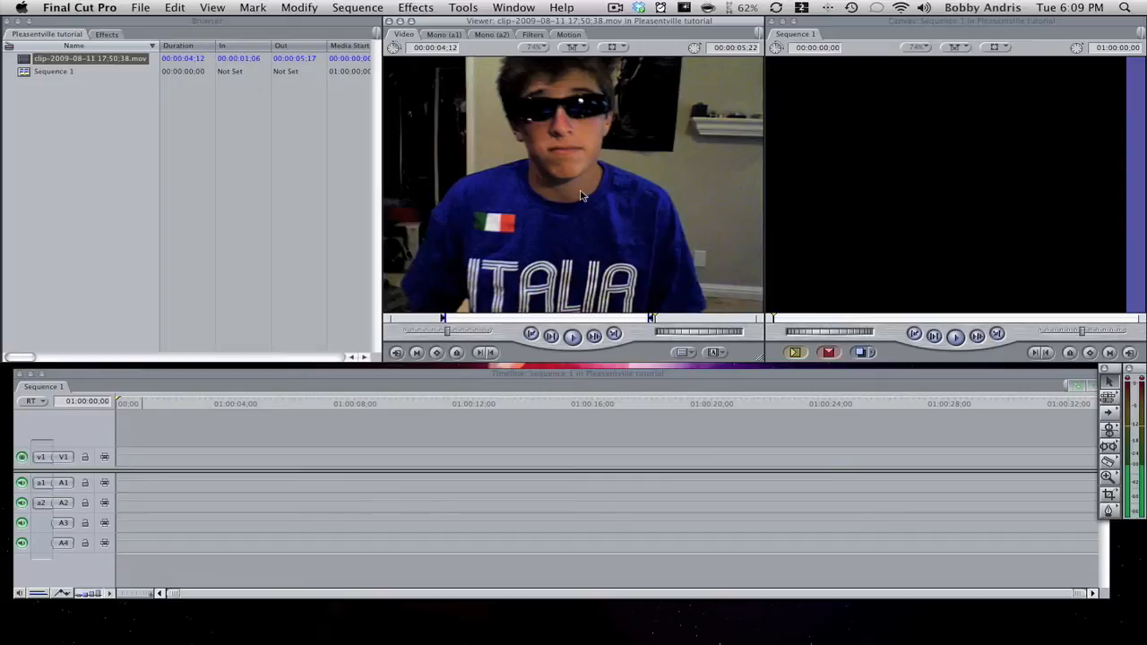
mouse_move(589, 137)
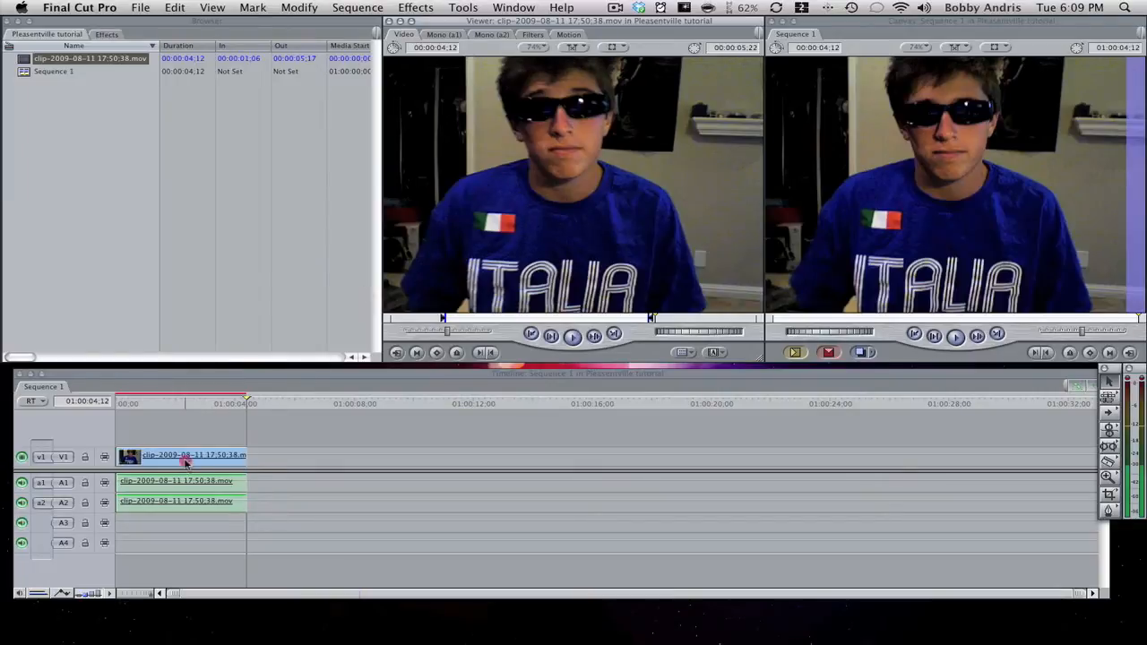
Lock audio tracks A1 and A2 and select the webcam video clip on V1.
click(358, 7)
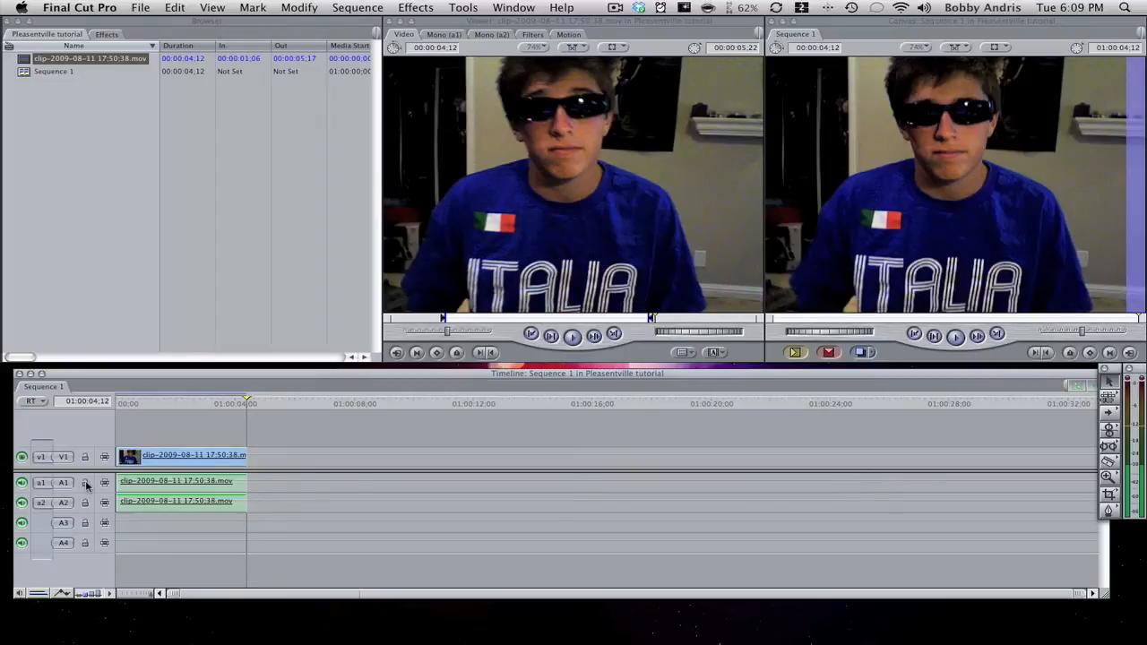
click(84, 502)
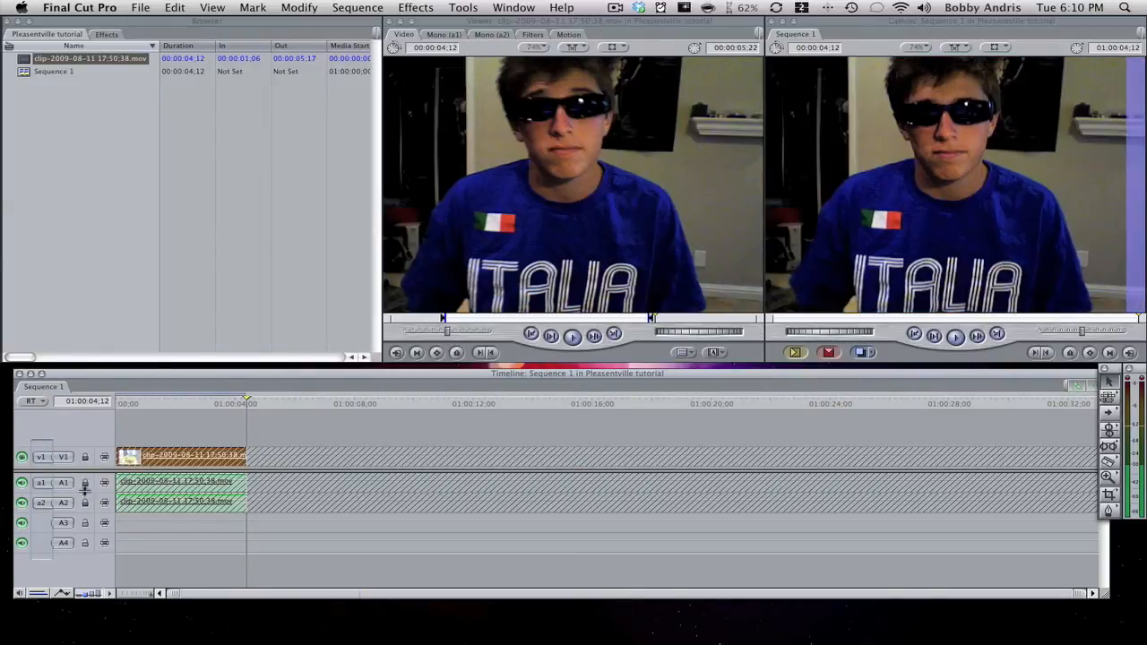
click(86, 457)
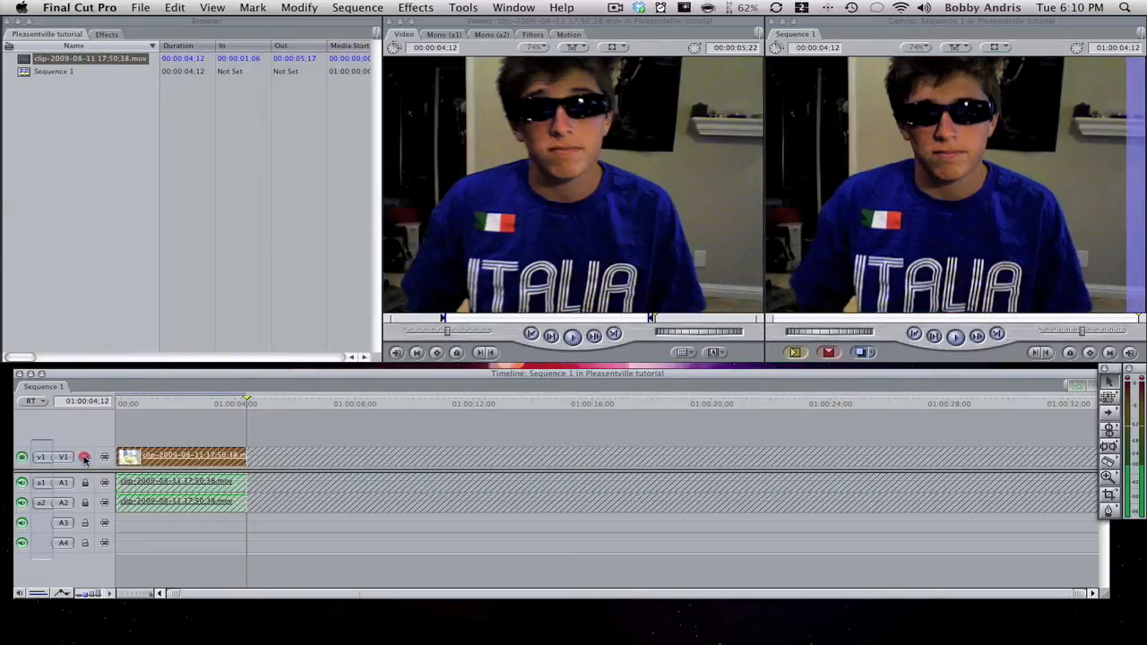
click(82, 457)
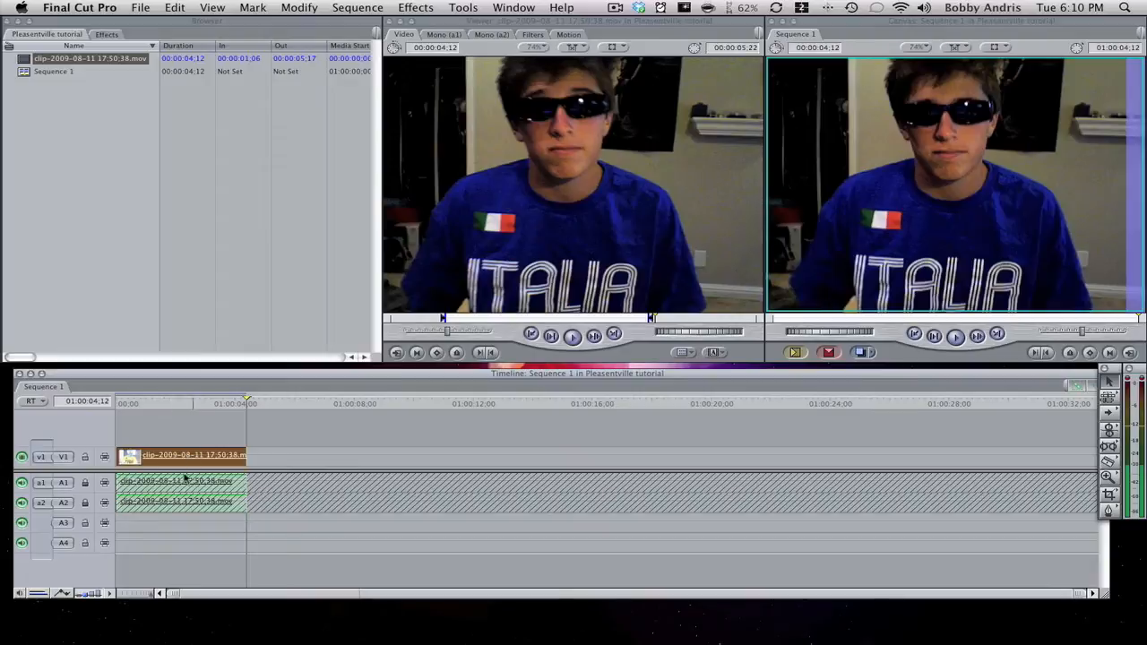
mouse_move(199, 441)
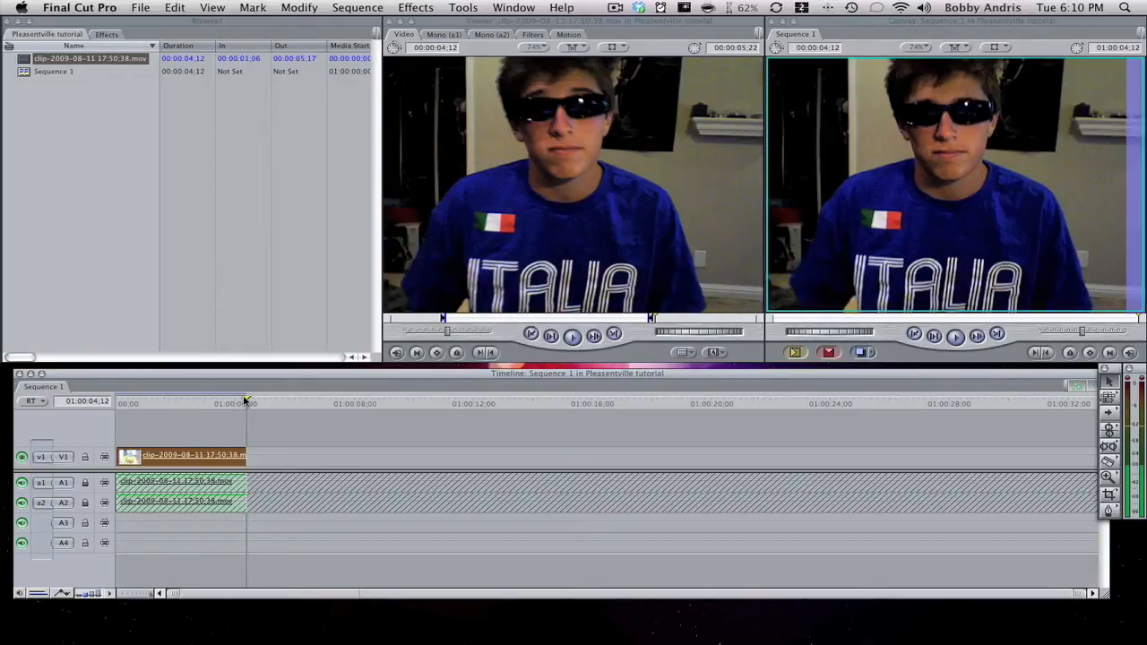
Apply the Color Corrector 3-way filter to the webcam clip and load it into the Viewer.
click(179, 401)
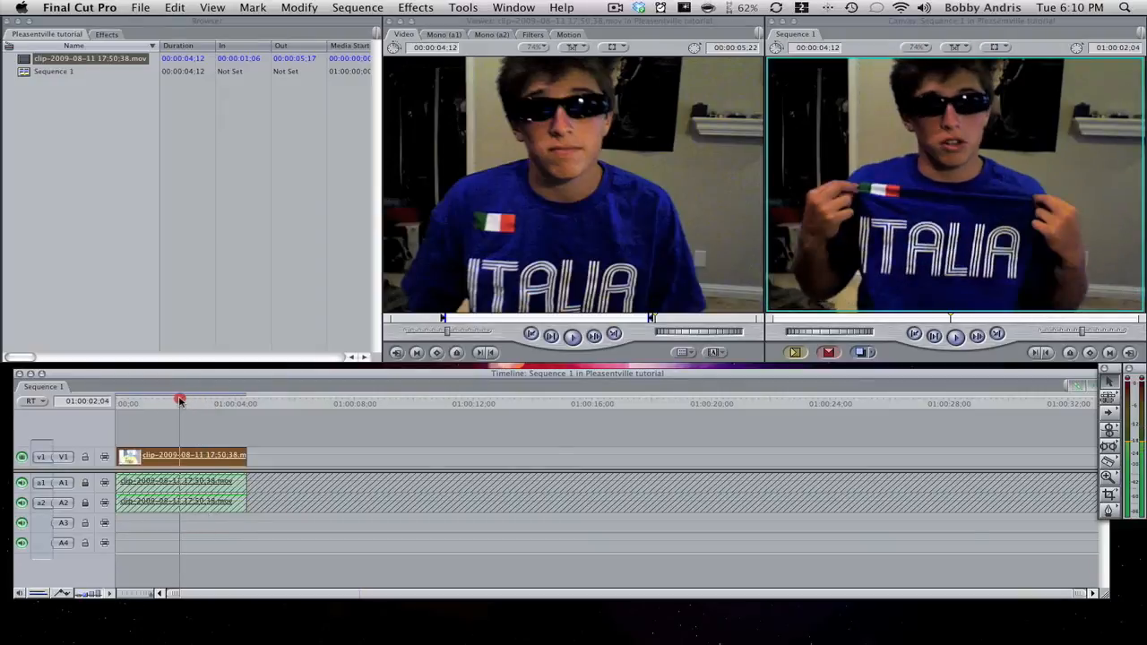
drag(179, 401, 197, 401)
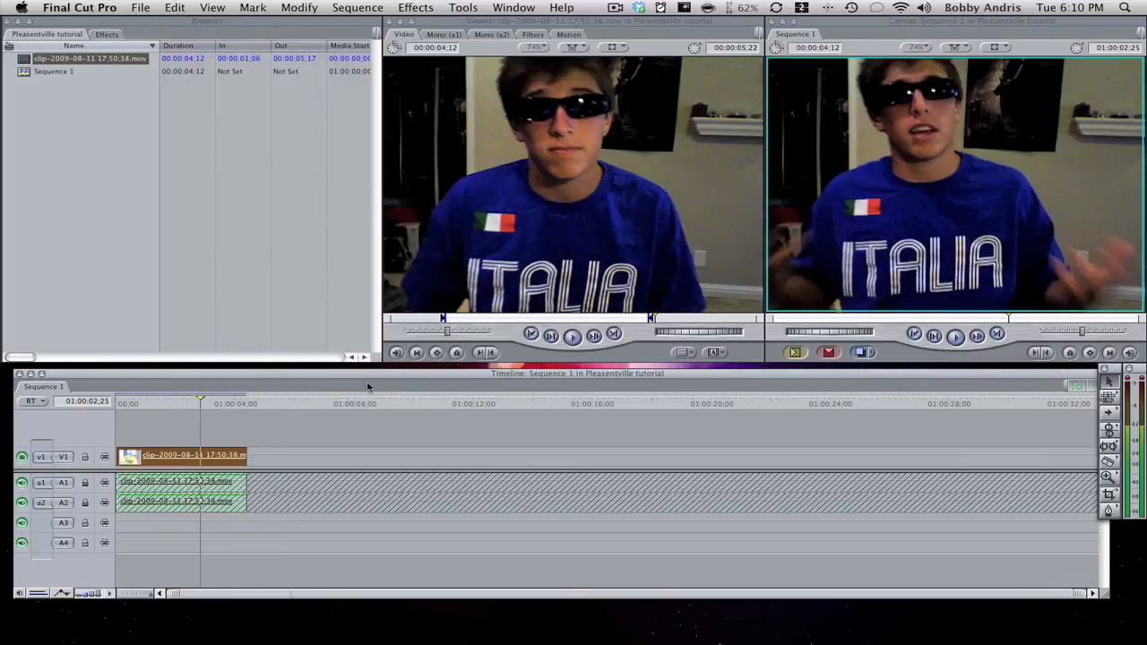
mouse_move(1079, 147)
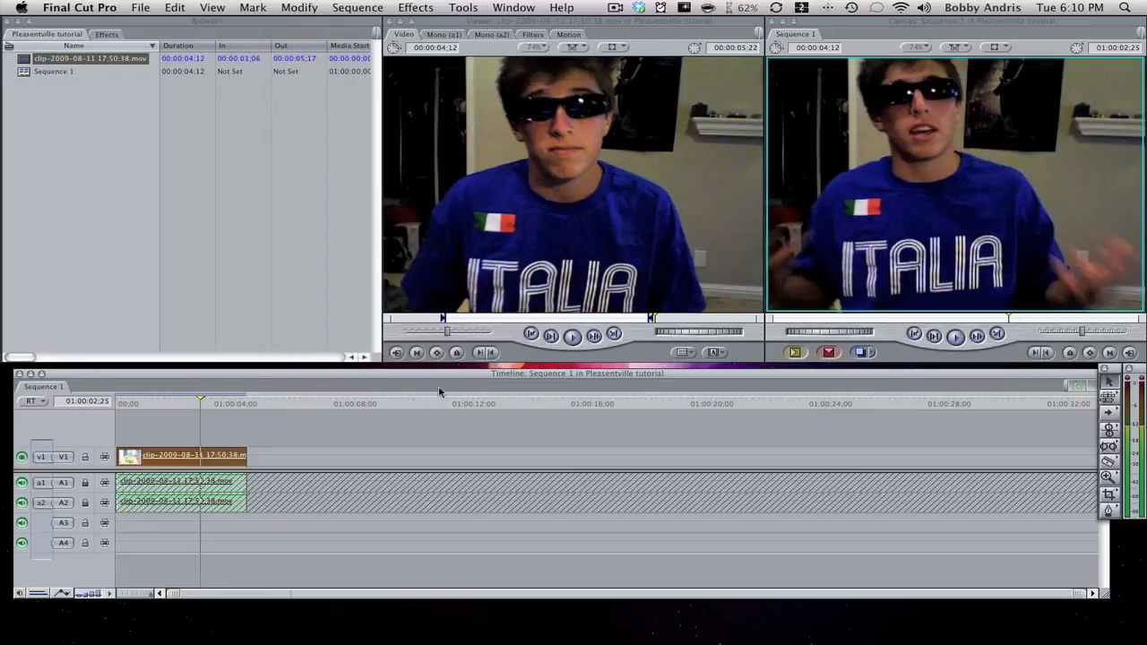
click(416, 7)
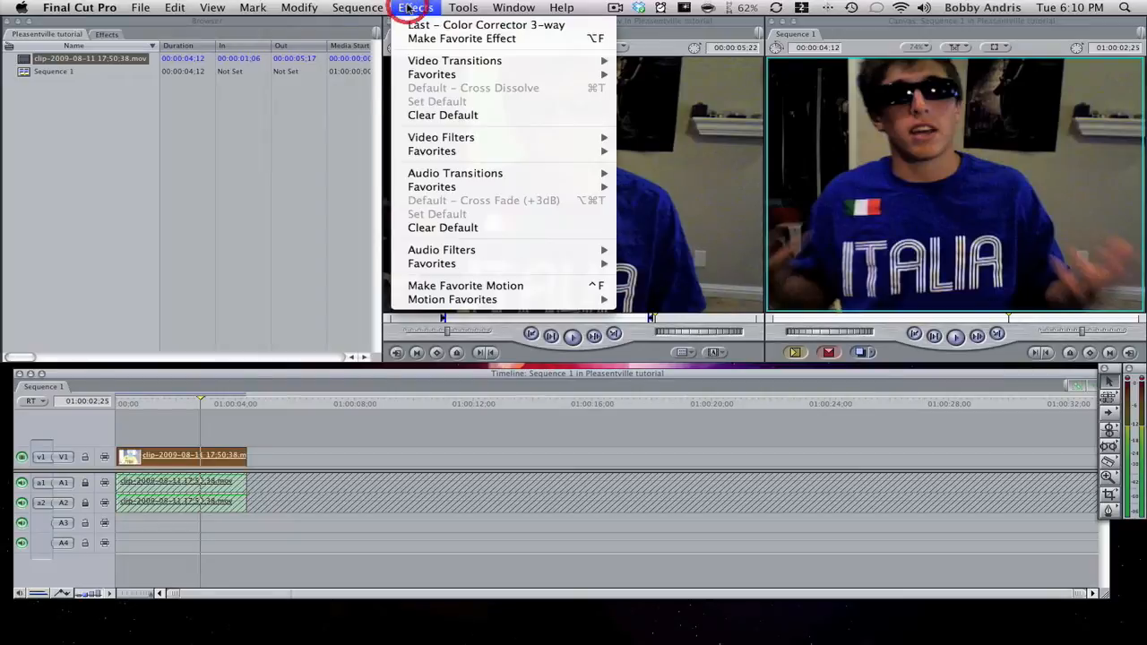
mouse_move(441, 136)
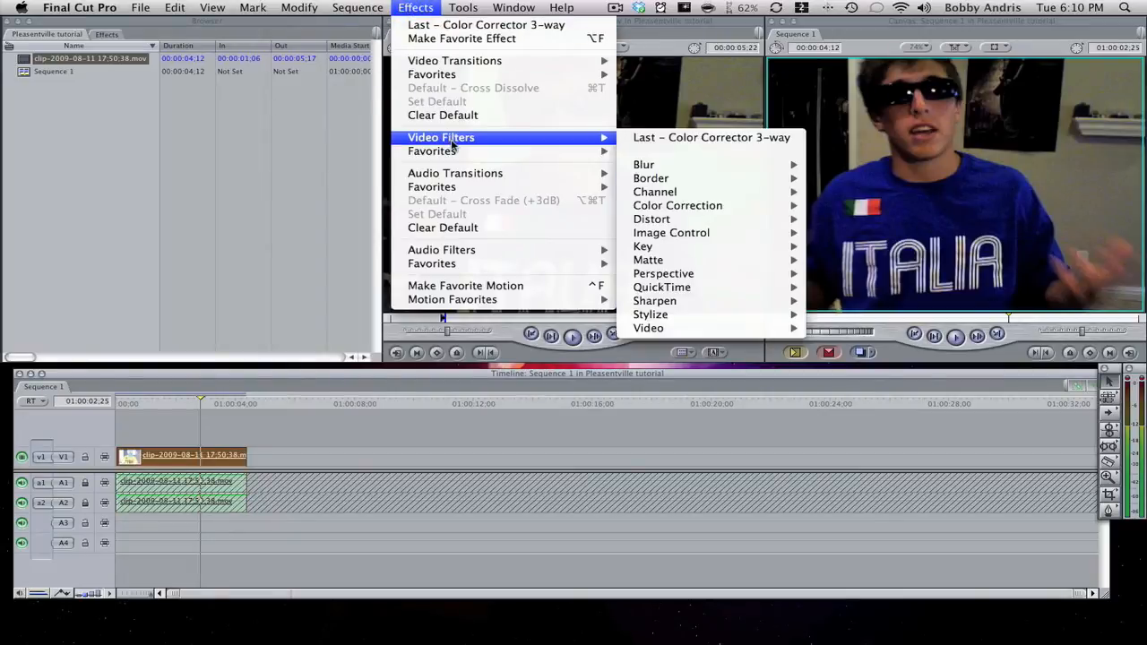
mouse_move(678, 204)
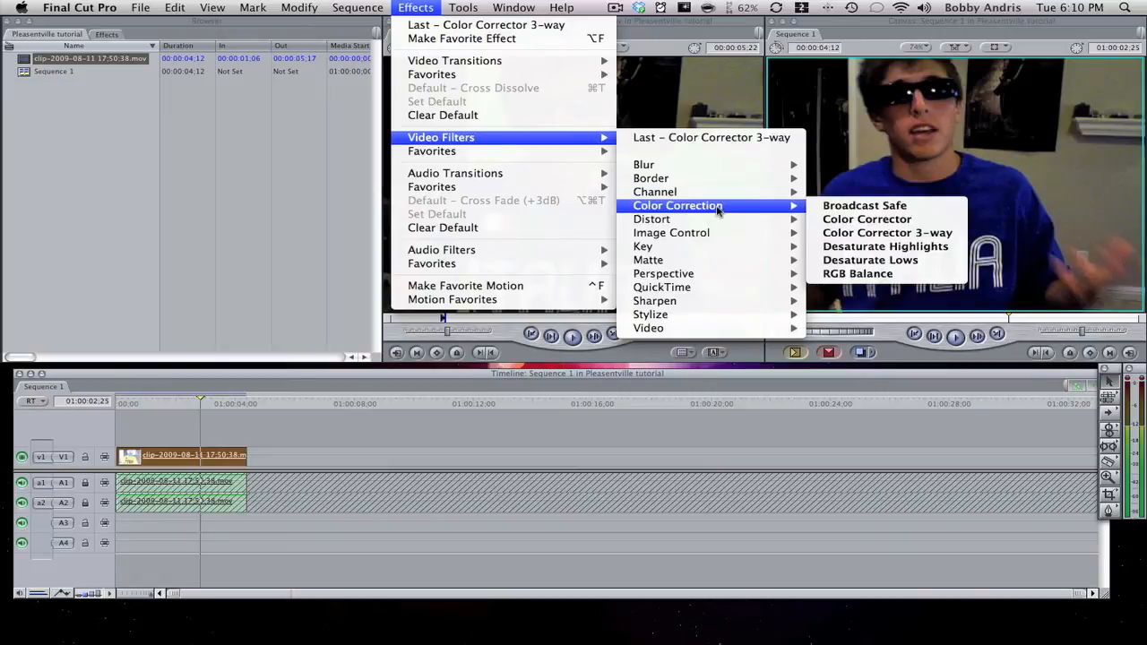
mouse_move(887, 233)
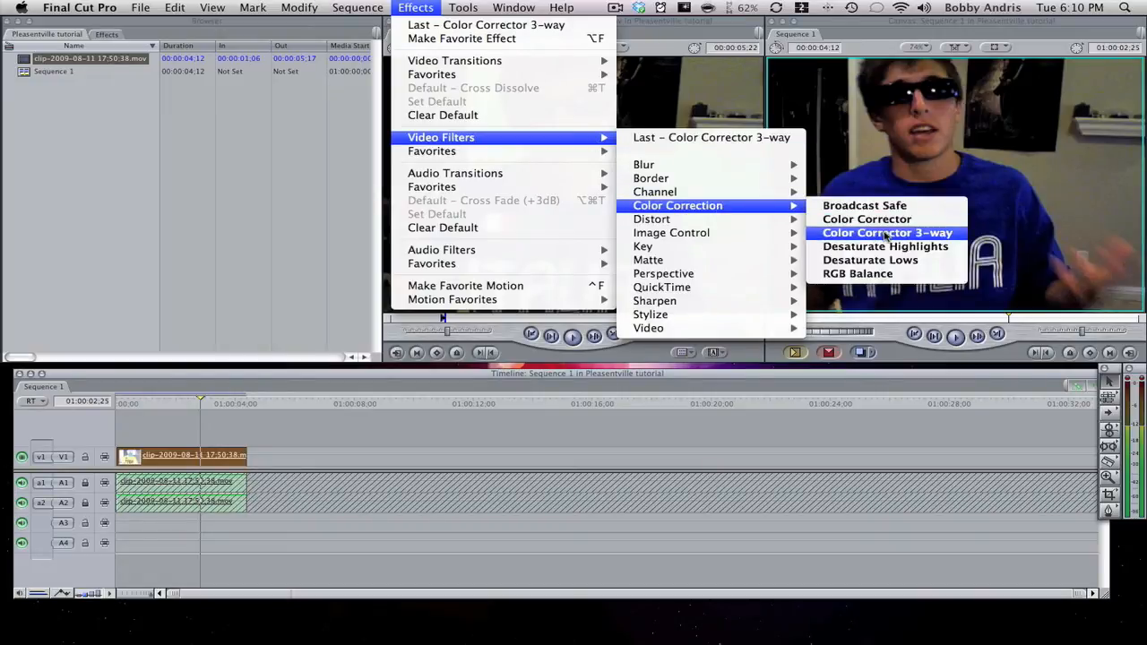
click(885, 233)
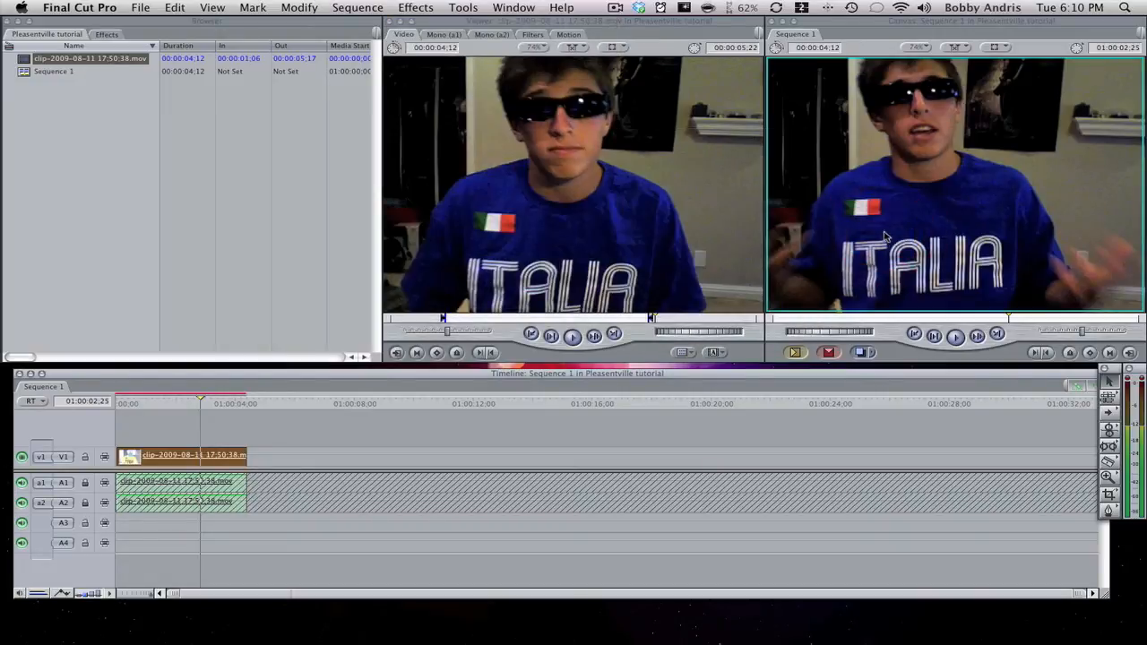
click(213, 455)
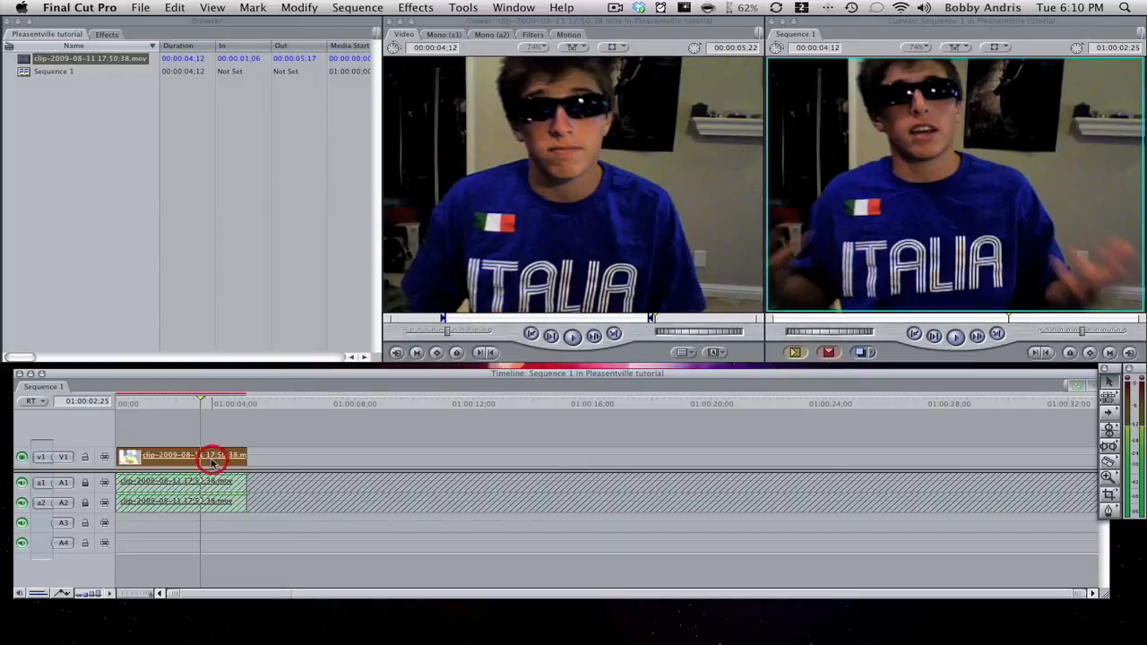
double_click(179, 455)
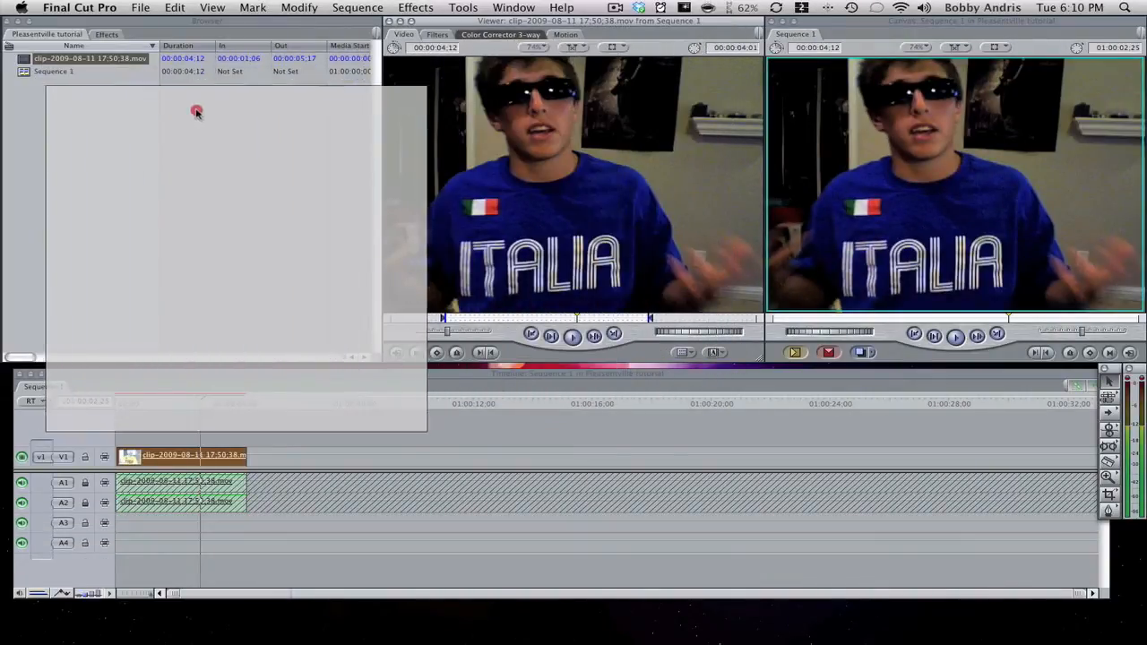
Show the Color Corrector 3-way controls with their black, mid and white wheels.
click(500, 34)
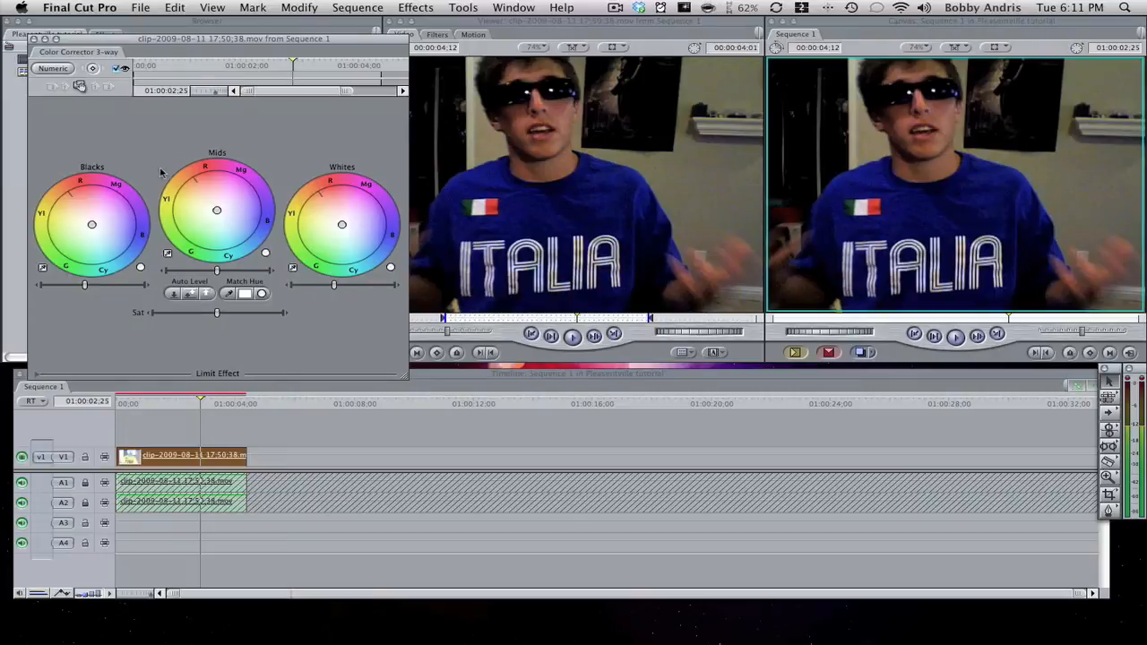
mouse_move(242, 344)
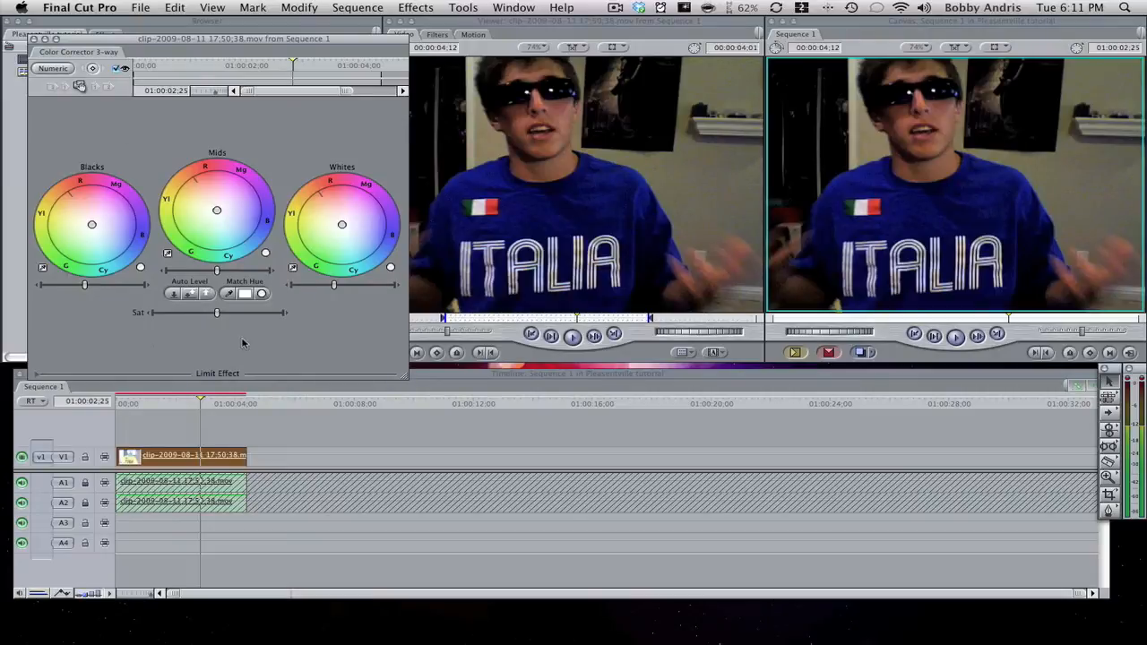
mouse_move(70, 393)
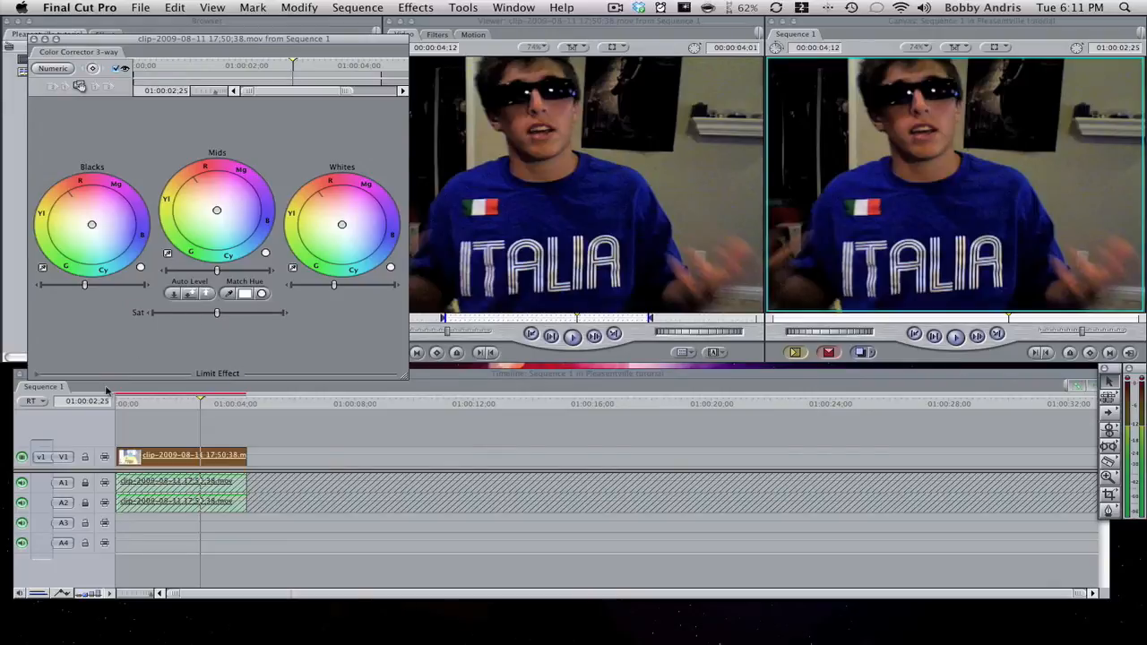
mouse_move(37, 378)
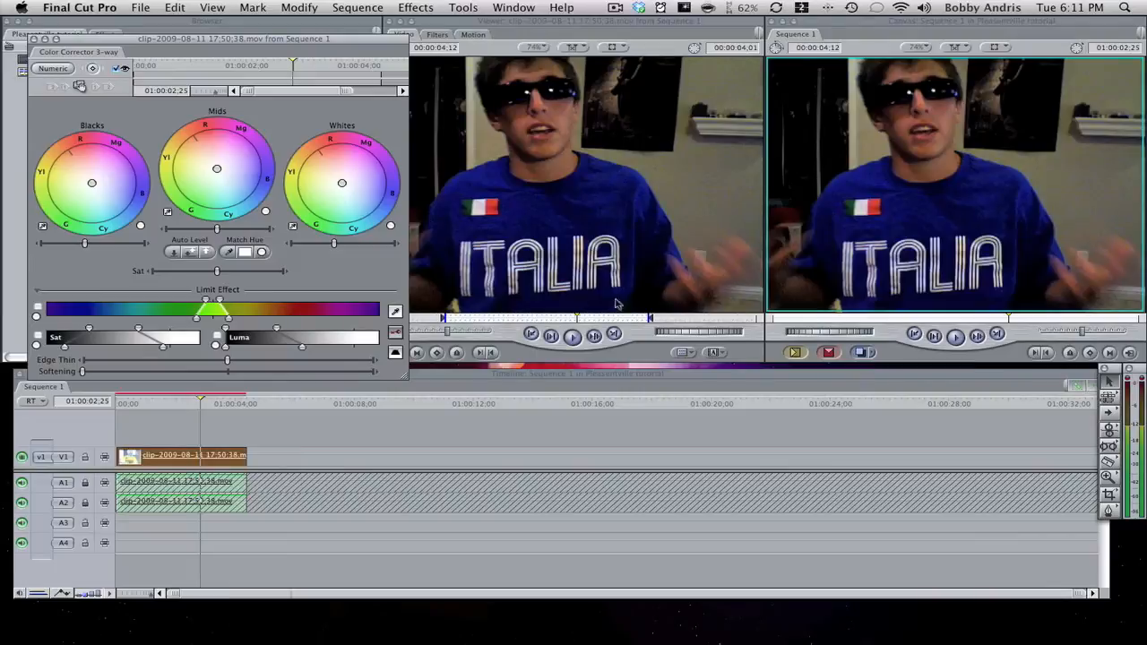
mouse_move(422, 129)
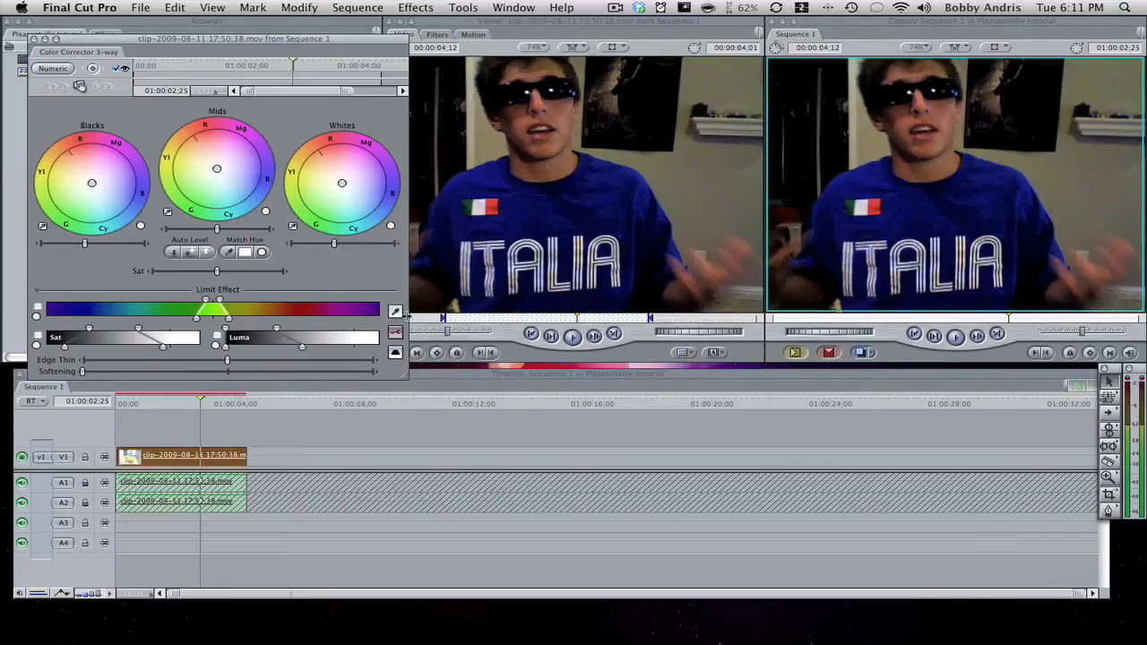
mouse_move(394, 311)
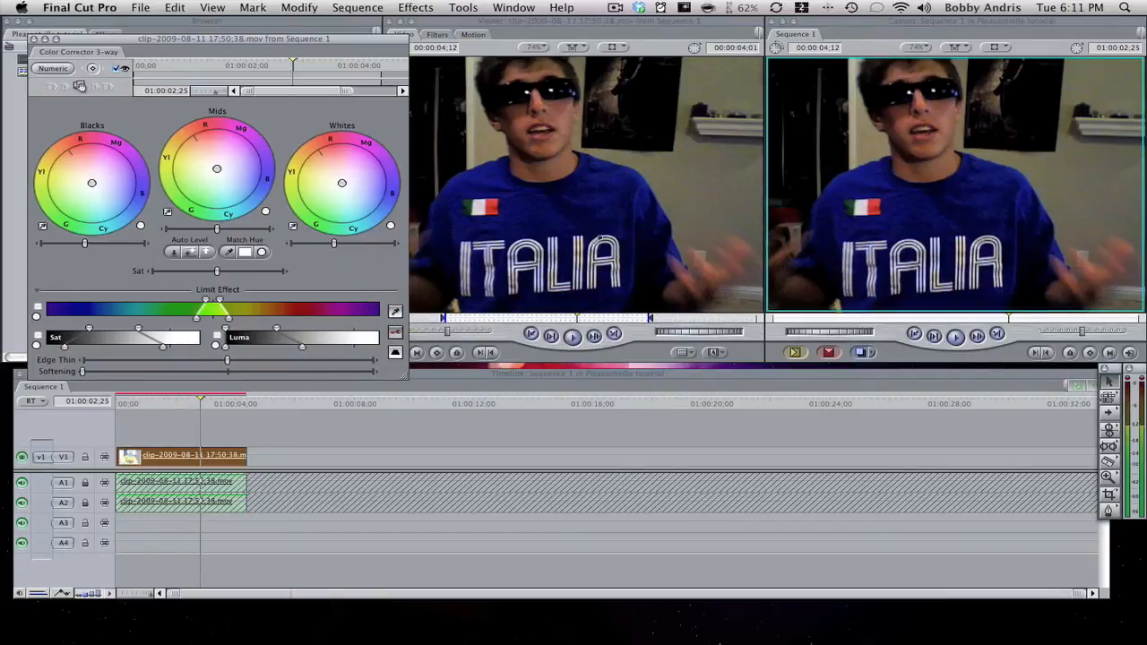
mouse_move(629, 181)
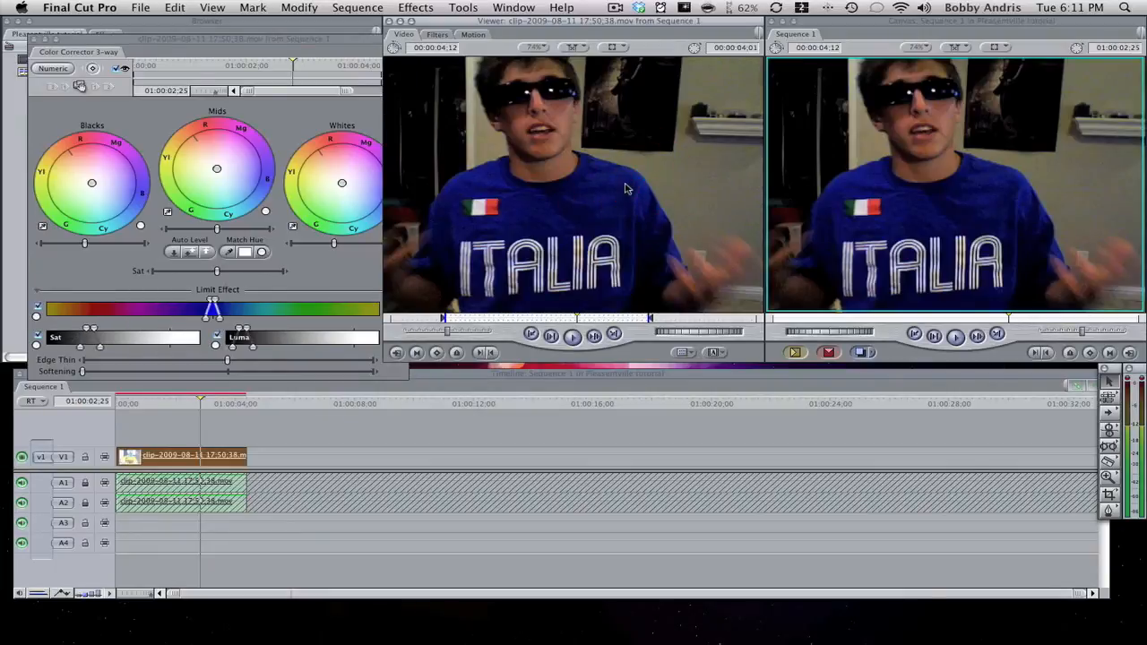
mouse_move(498, 206)
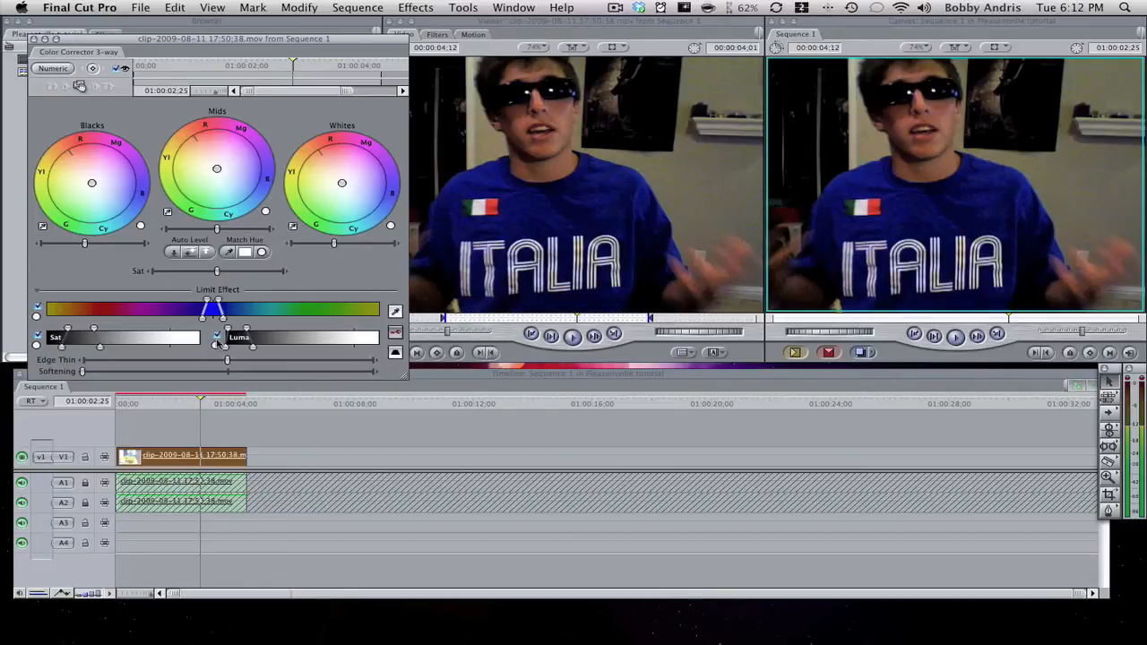
Expand Limit Effect so the correction targets only the shirt's blue hue range.
click(38, 337)
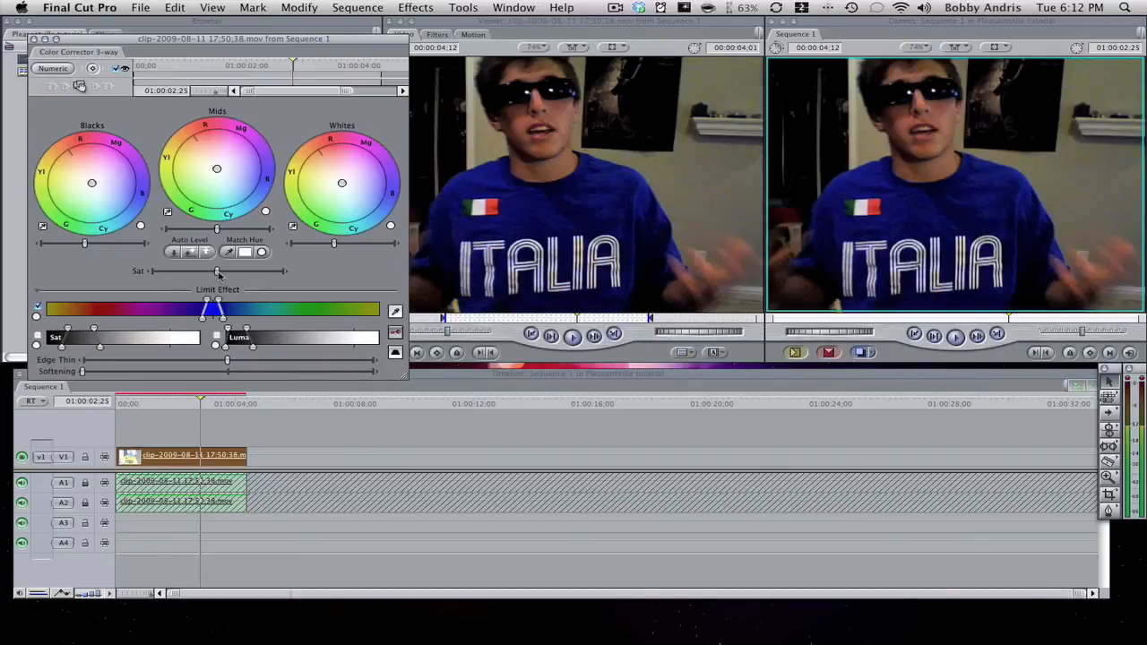
Drag the Sat slider fully left so the blue shirt drains to grey.
drag(217, 271, 134, 270)
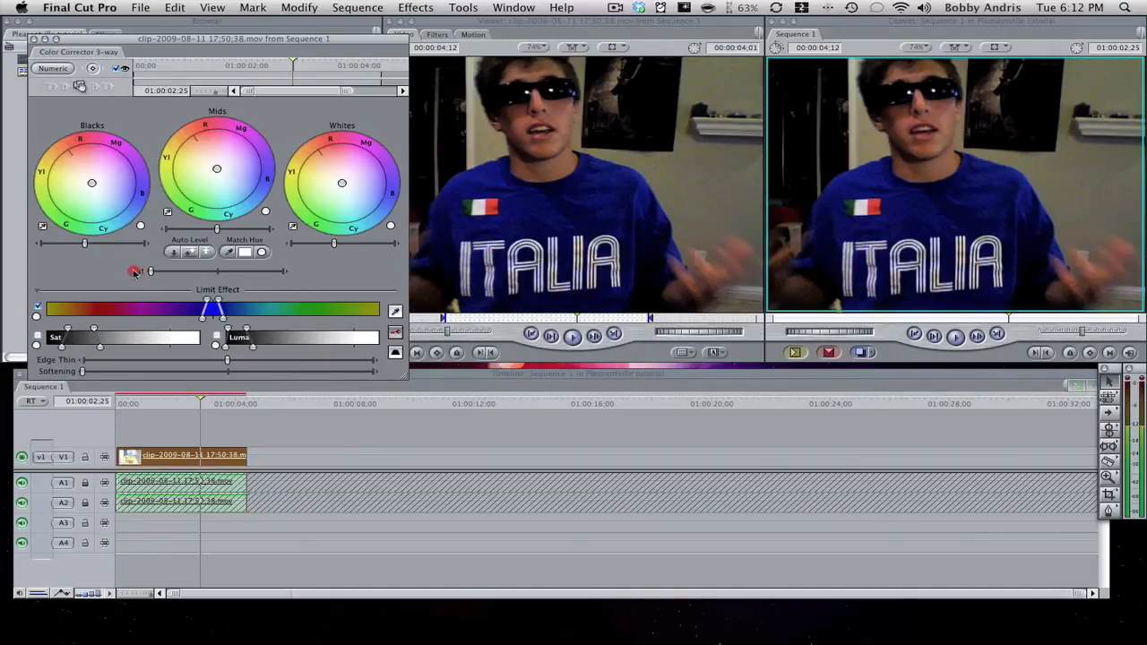
click(134, 272)
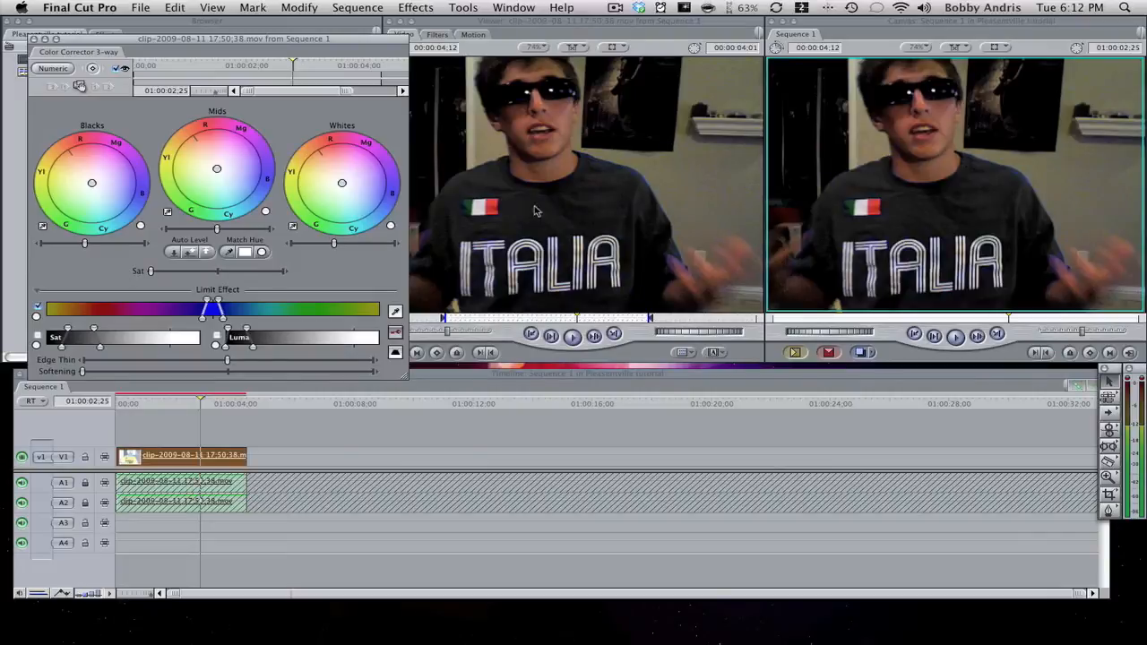
mouse_move(552, 168)
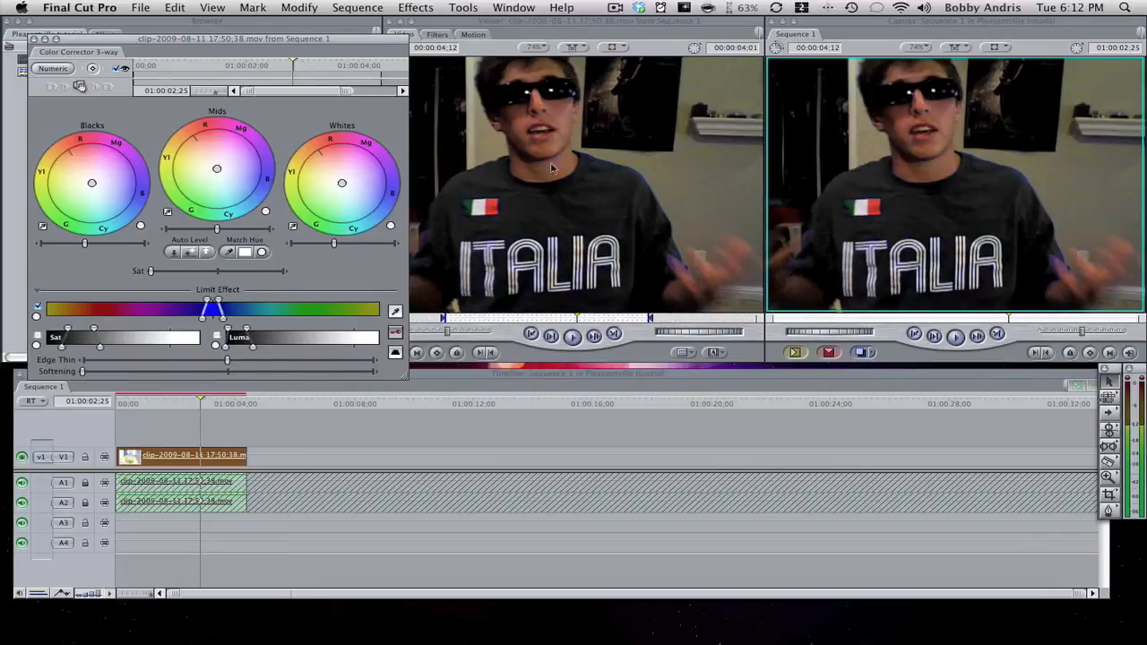
mouse_move(608, 190)
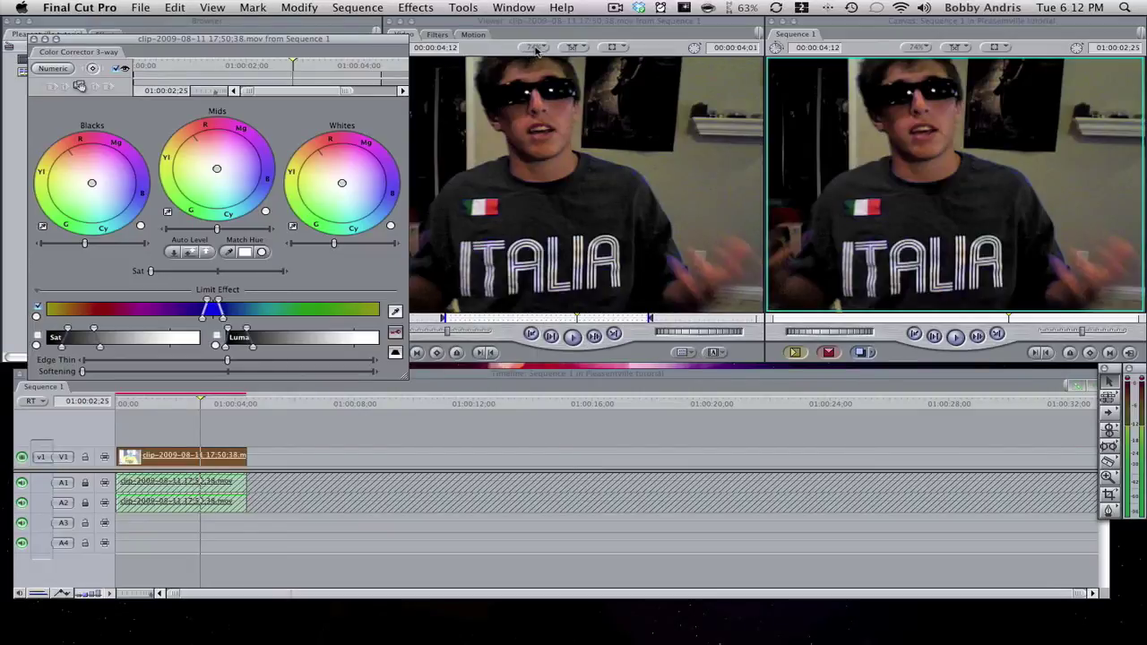
click(534, 47)
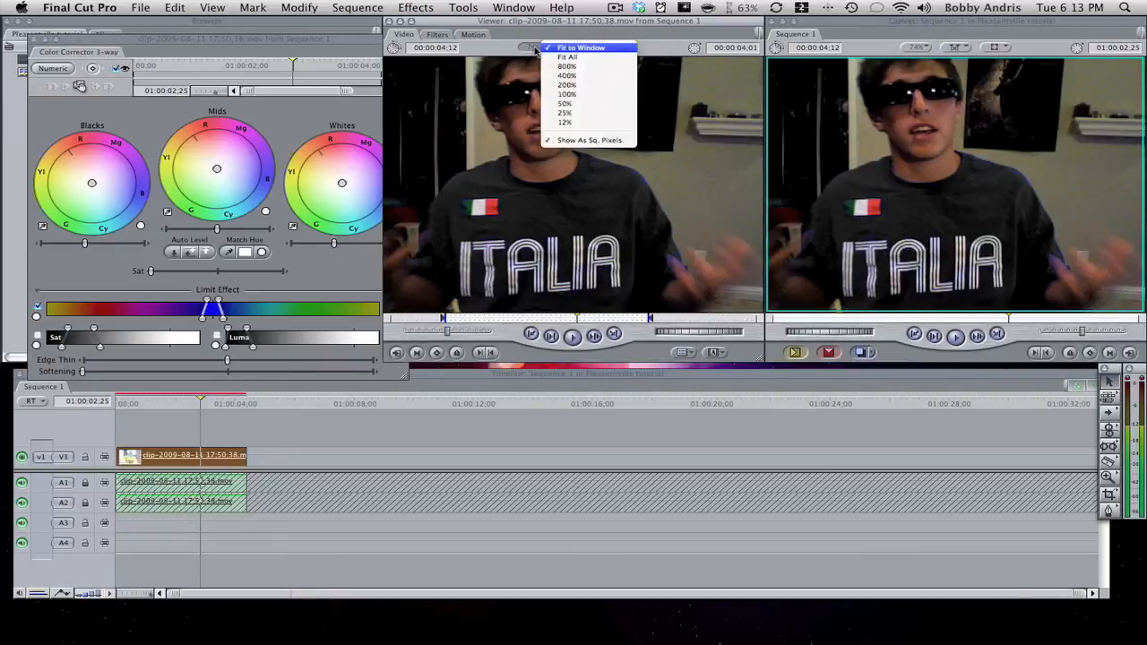
mouse_move(566, 75)
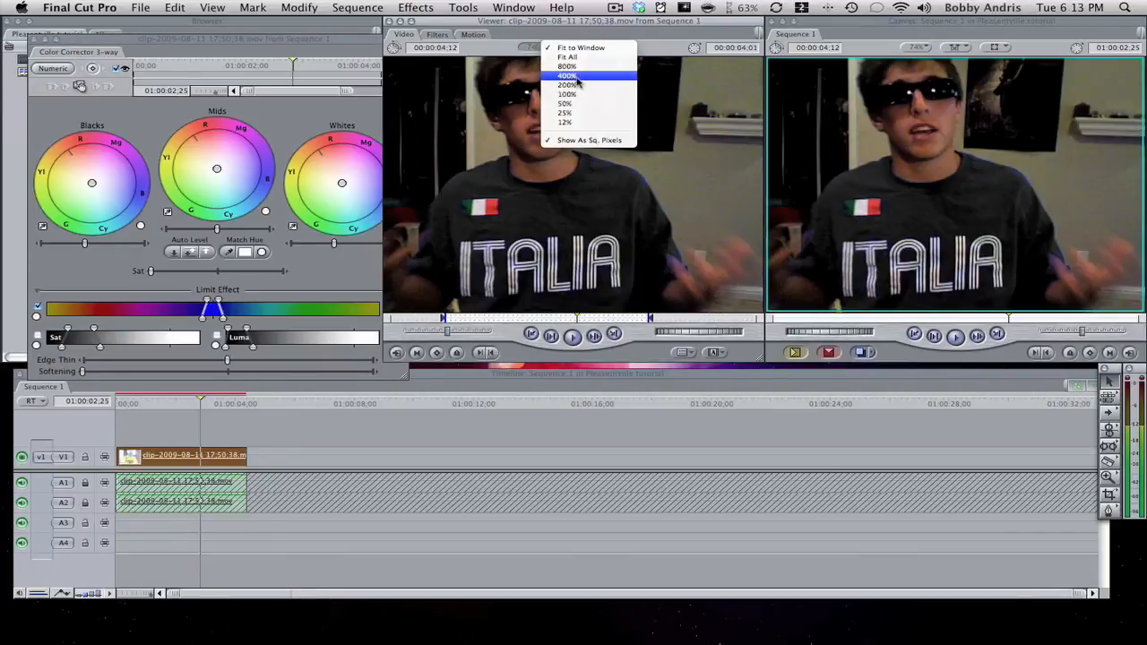
click(567, 75)
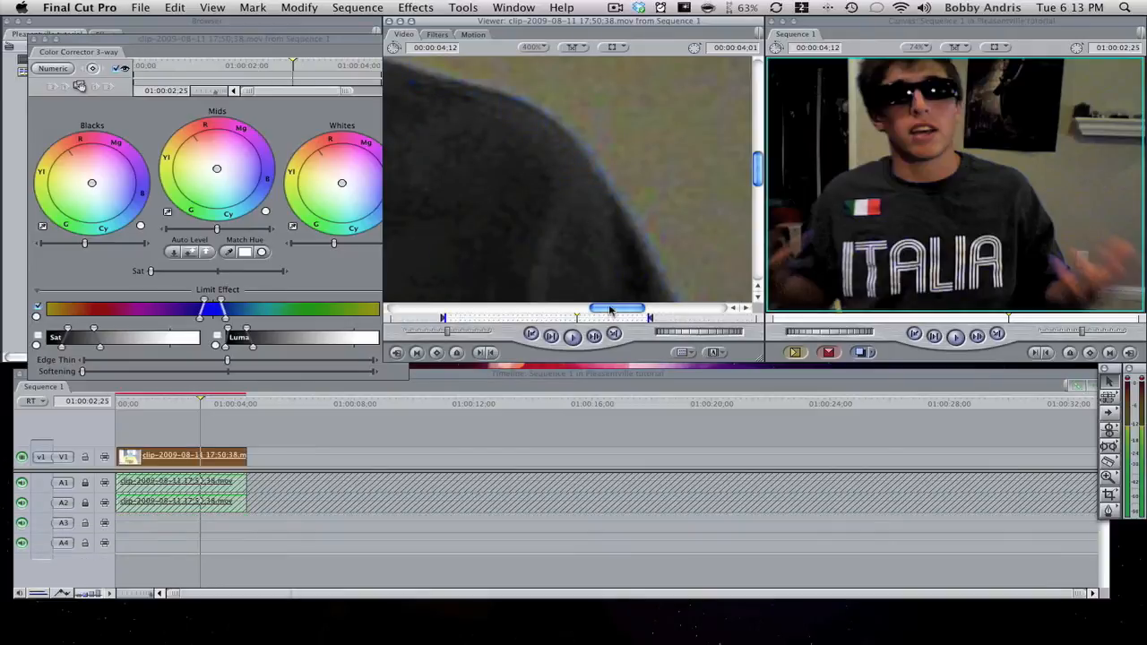
drag(616, 308, 459, 308)
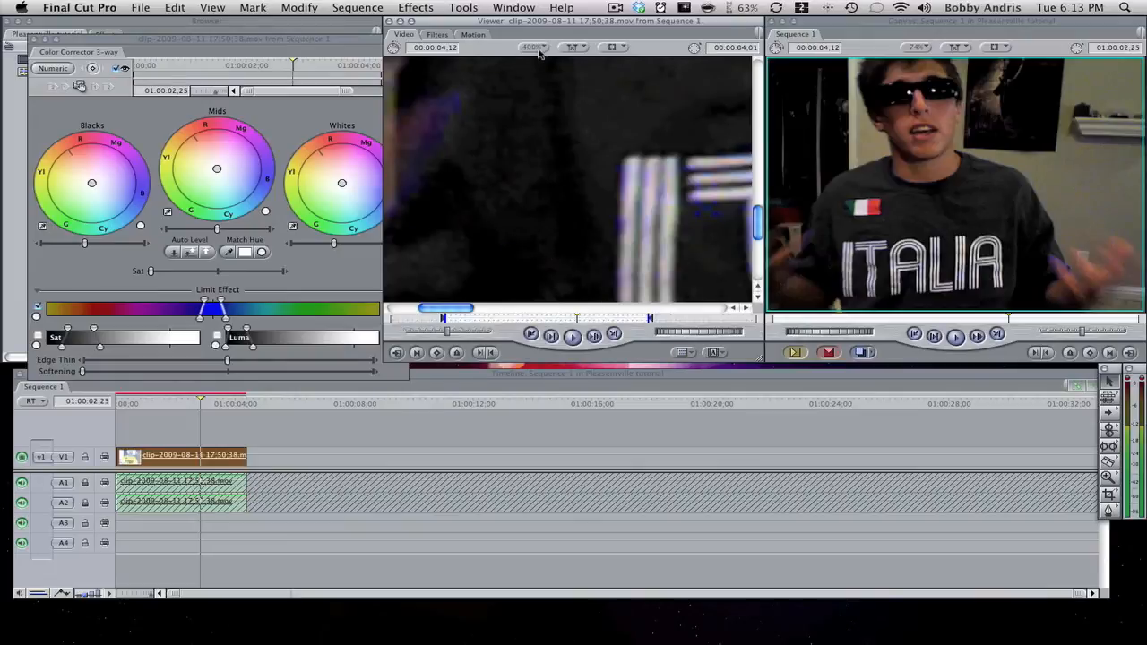
click(534, 46)
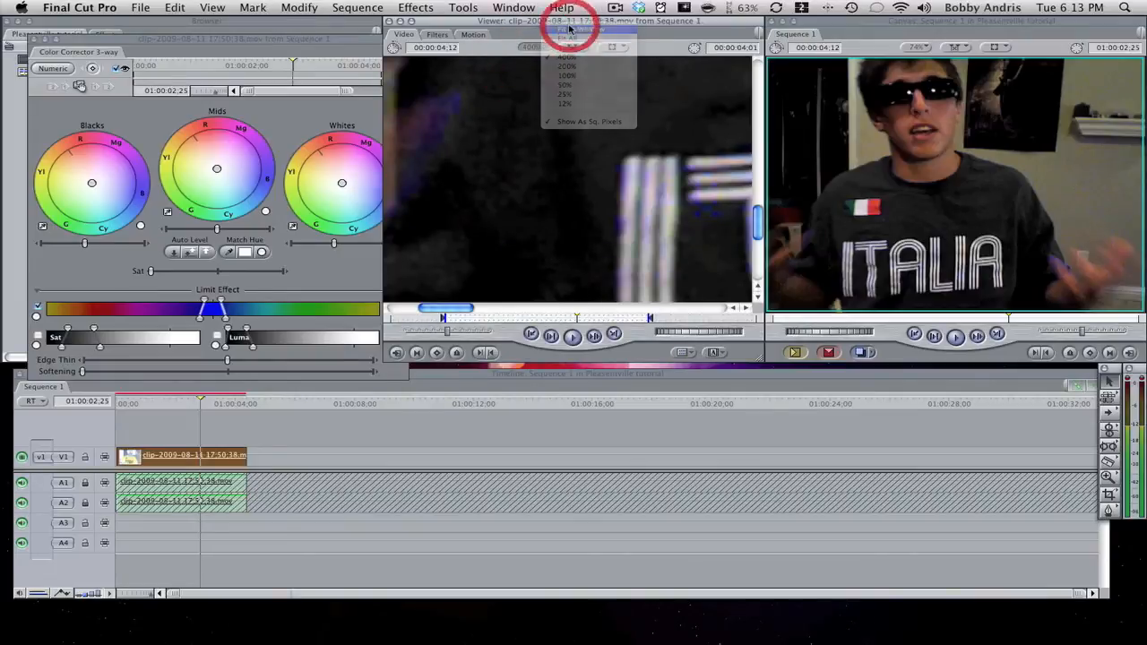
click(566, 84)
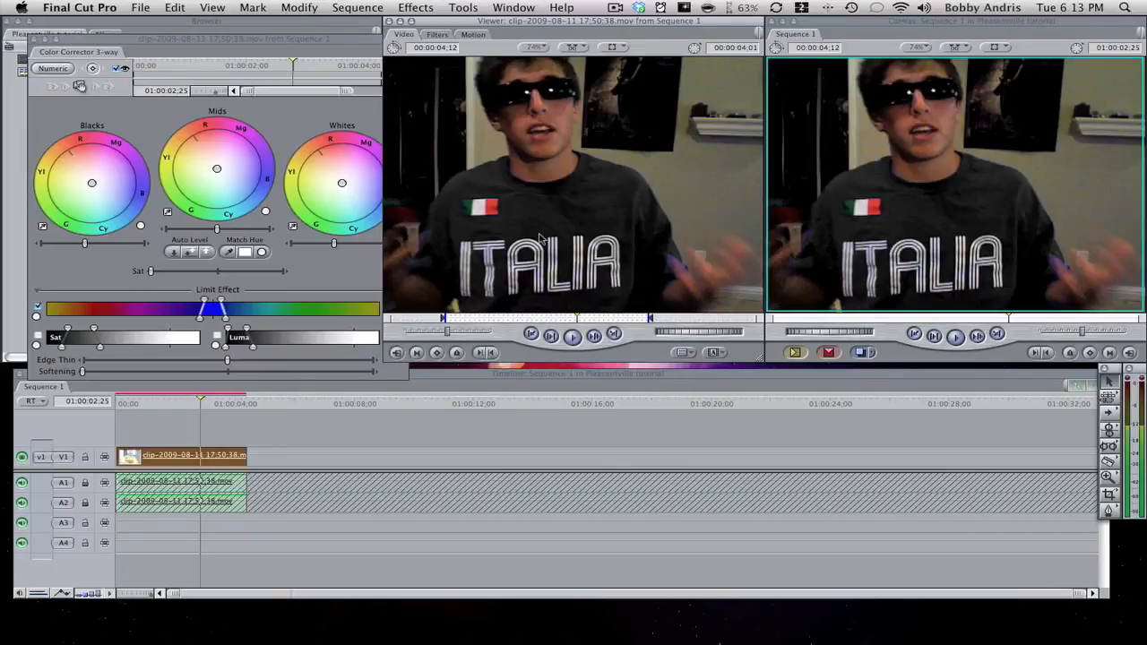
mouse_move(344, 276)
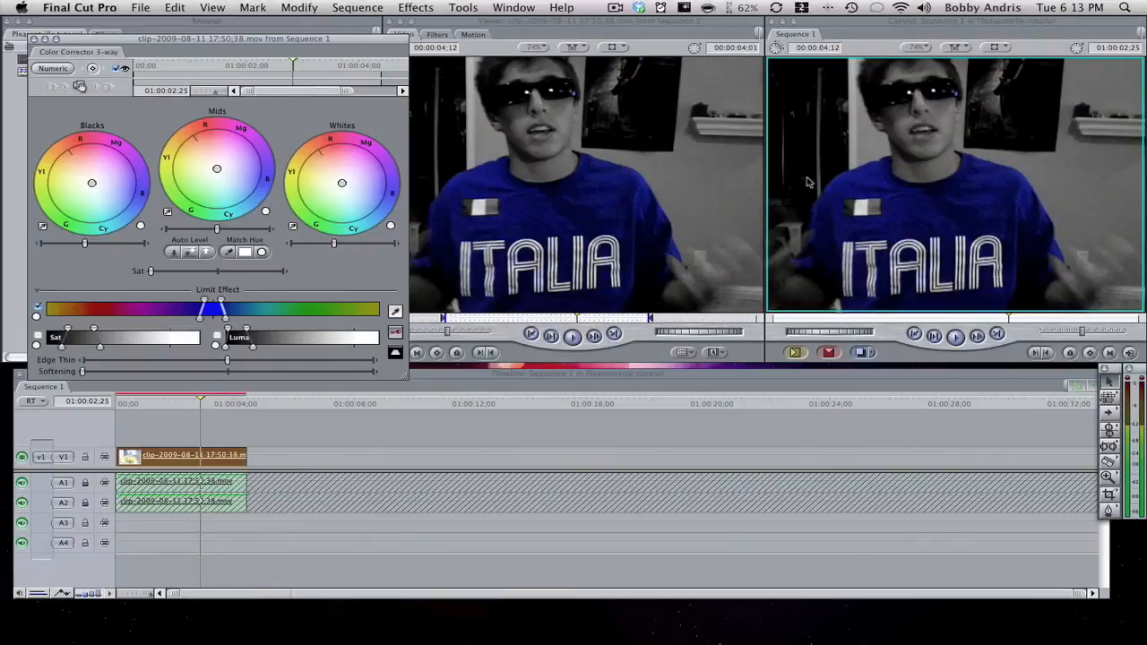
mouse_move(824, 226)
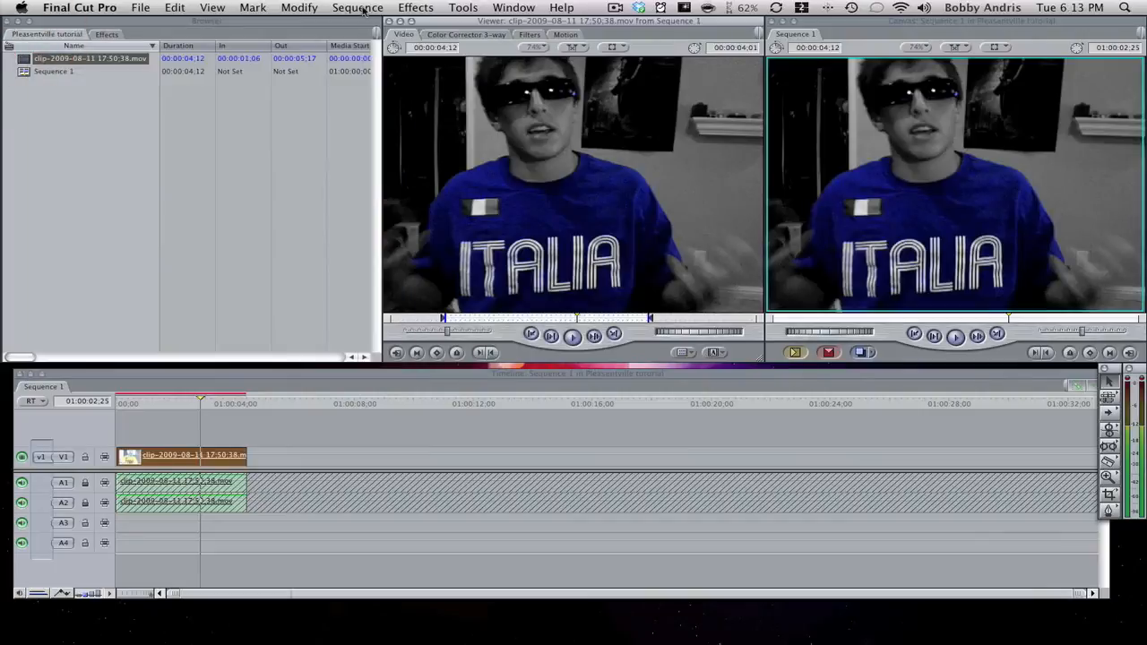
click(358, 7)
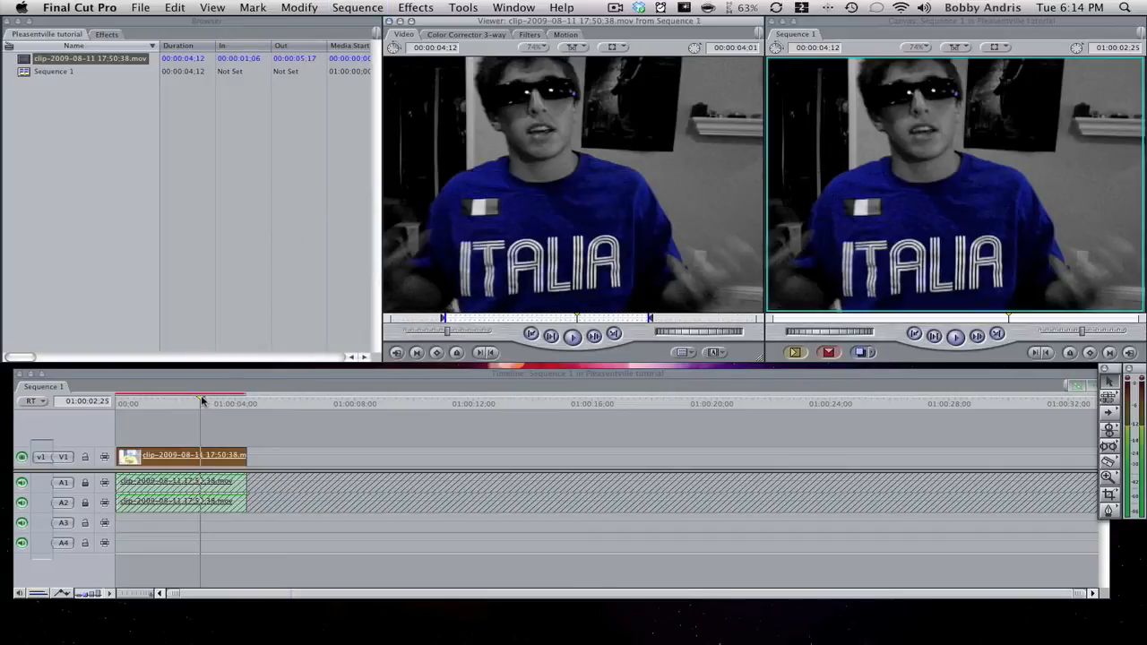
Play Sequence 1 through to the end with only the blue shirt in colour.
click(118, 401)
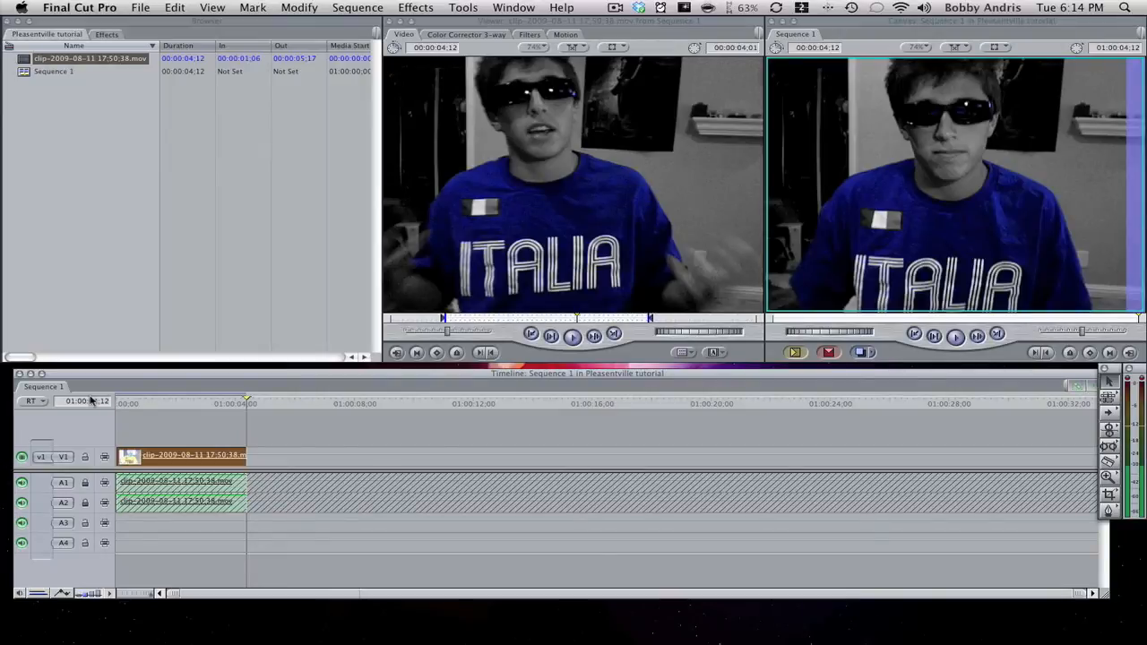
click(416, 7)
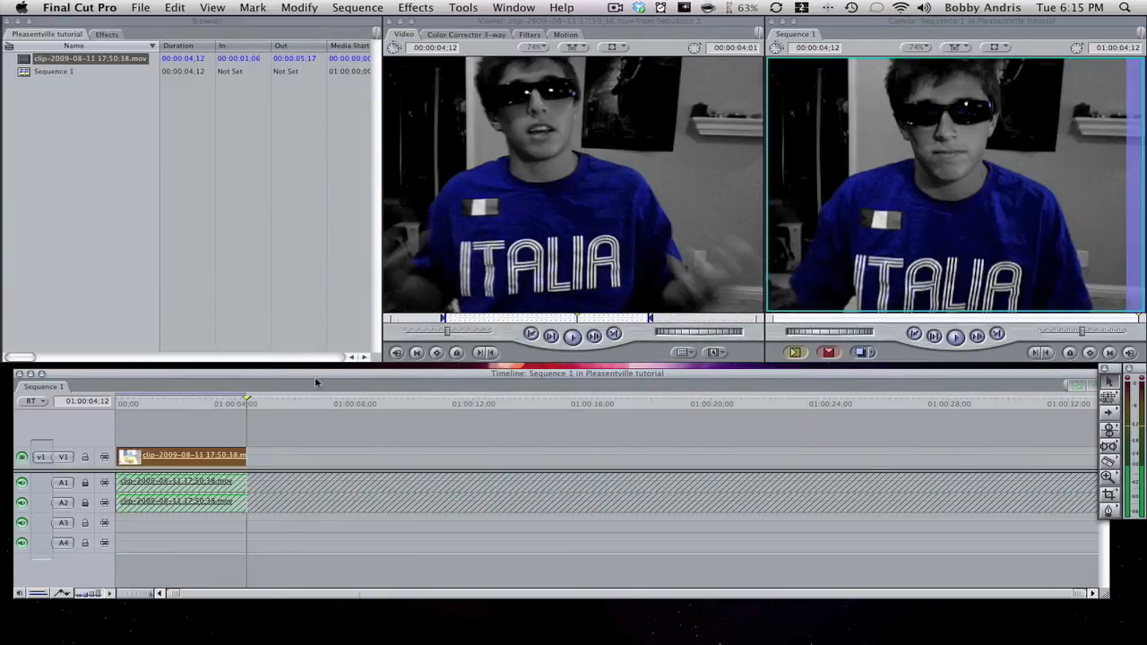
mouse_move(323, 494)
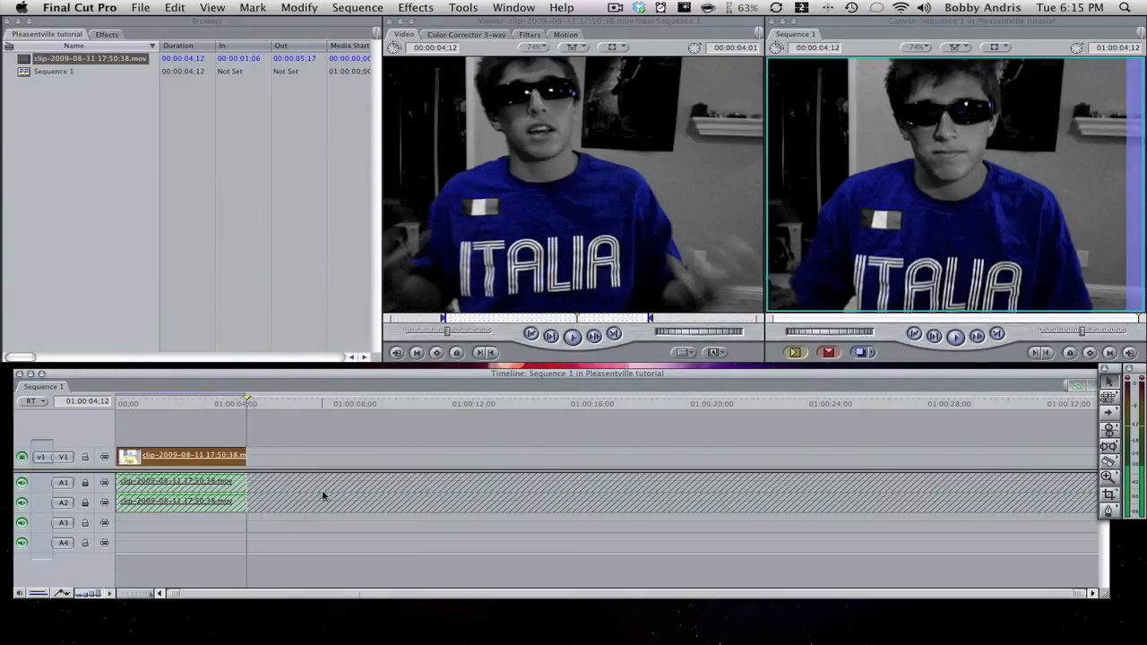
mouse_move(233, 421)
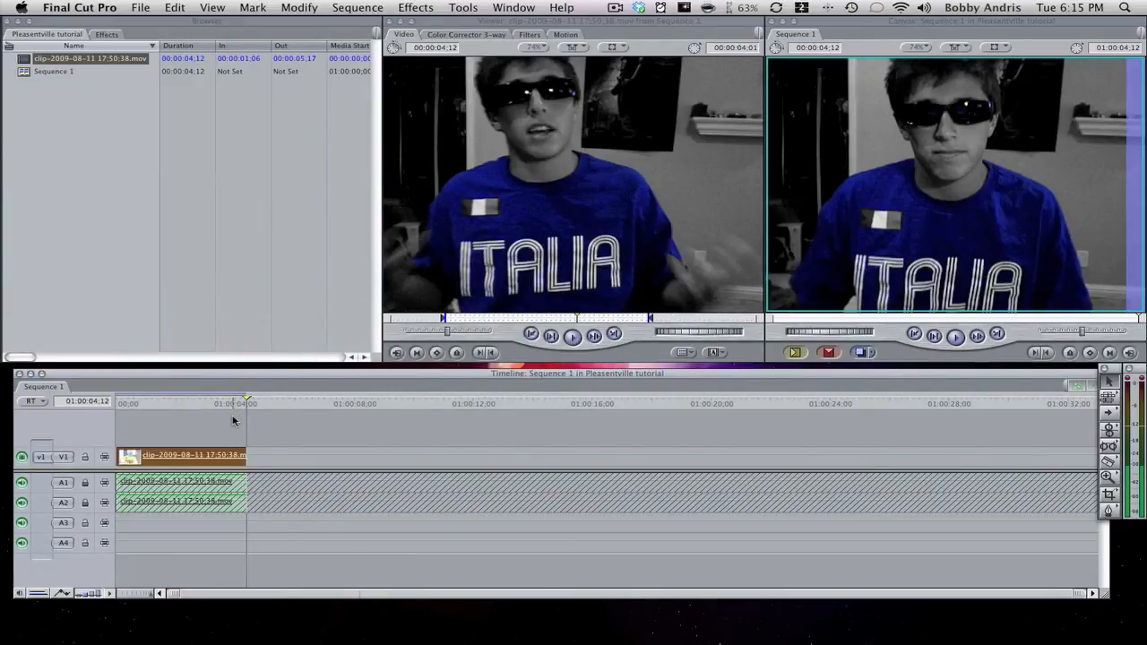